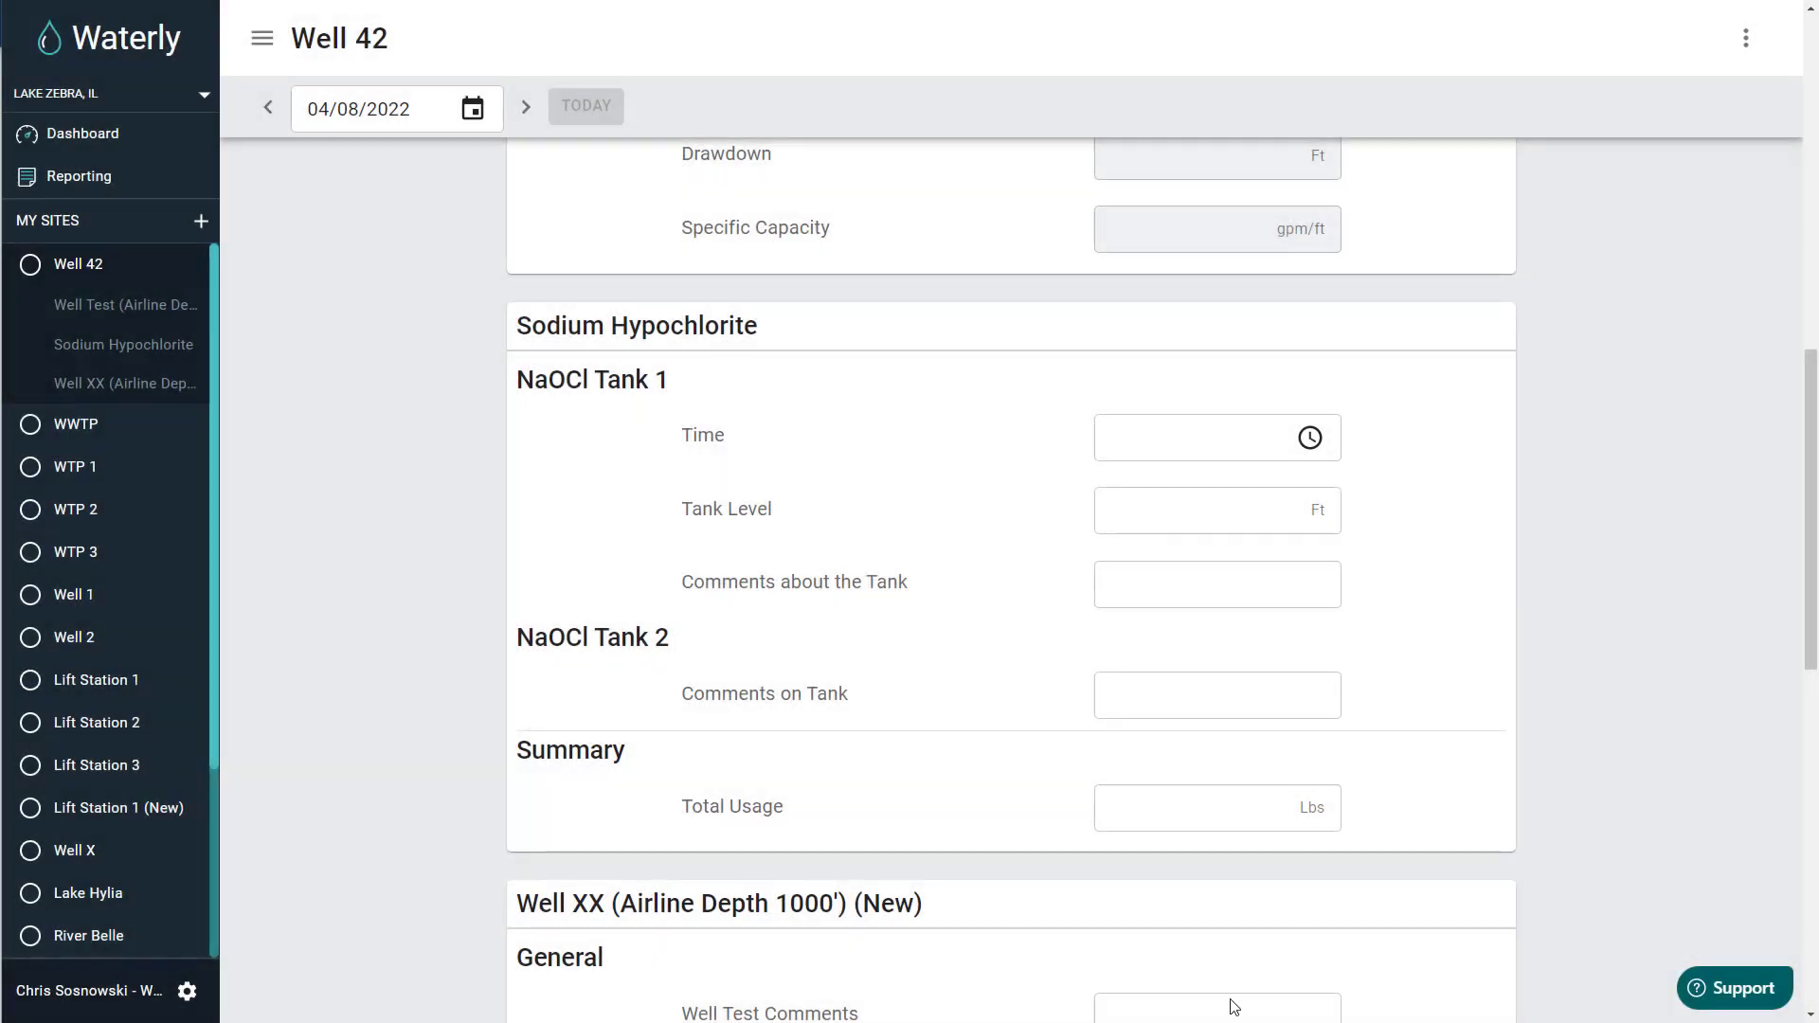
mouse_move(1760, 362)
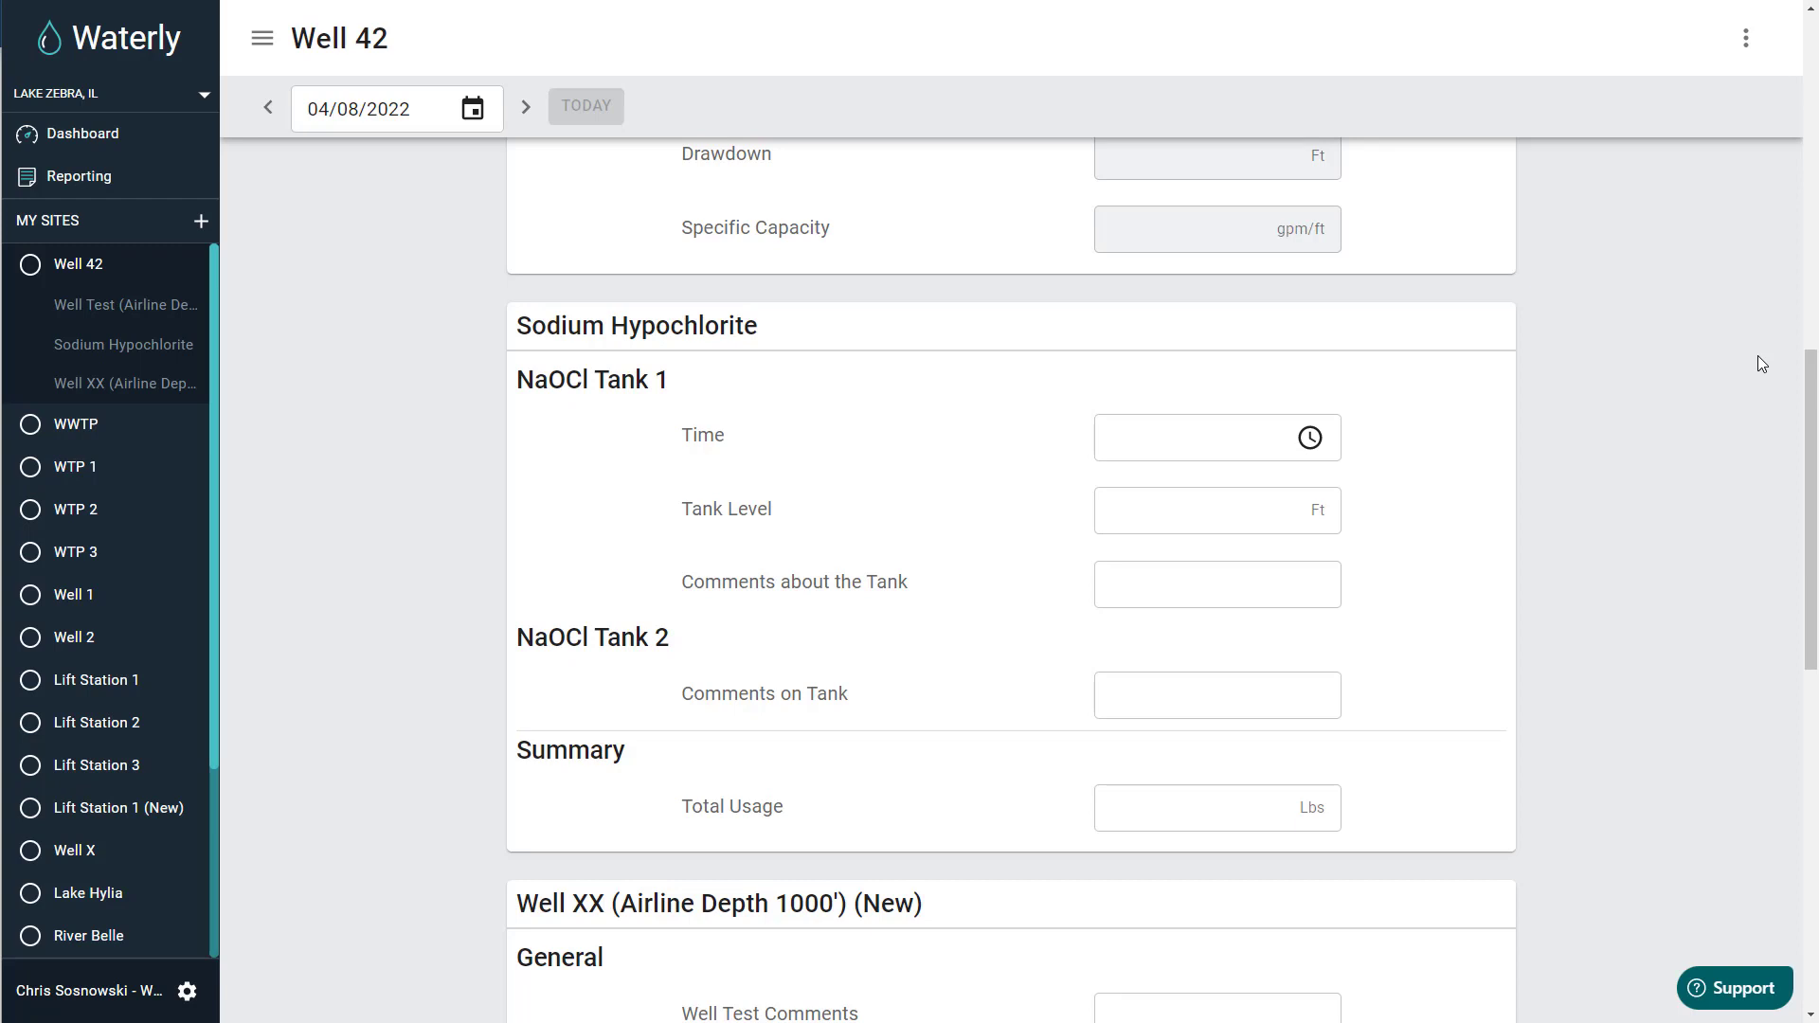
mouse_move(1758, 383)
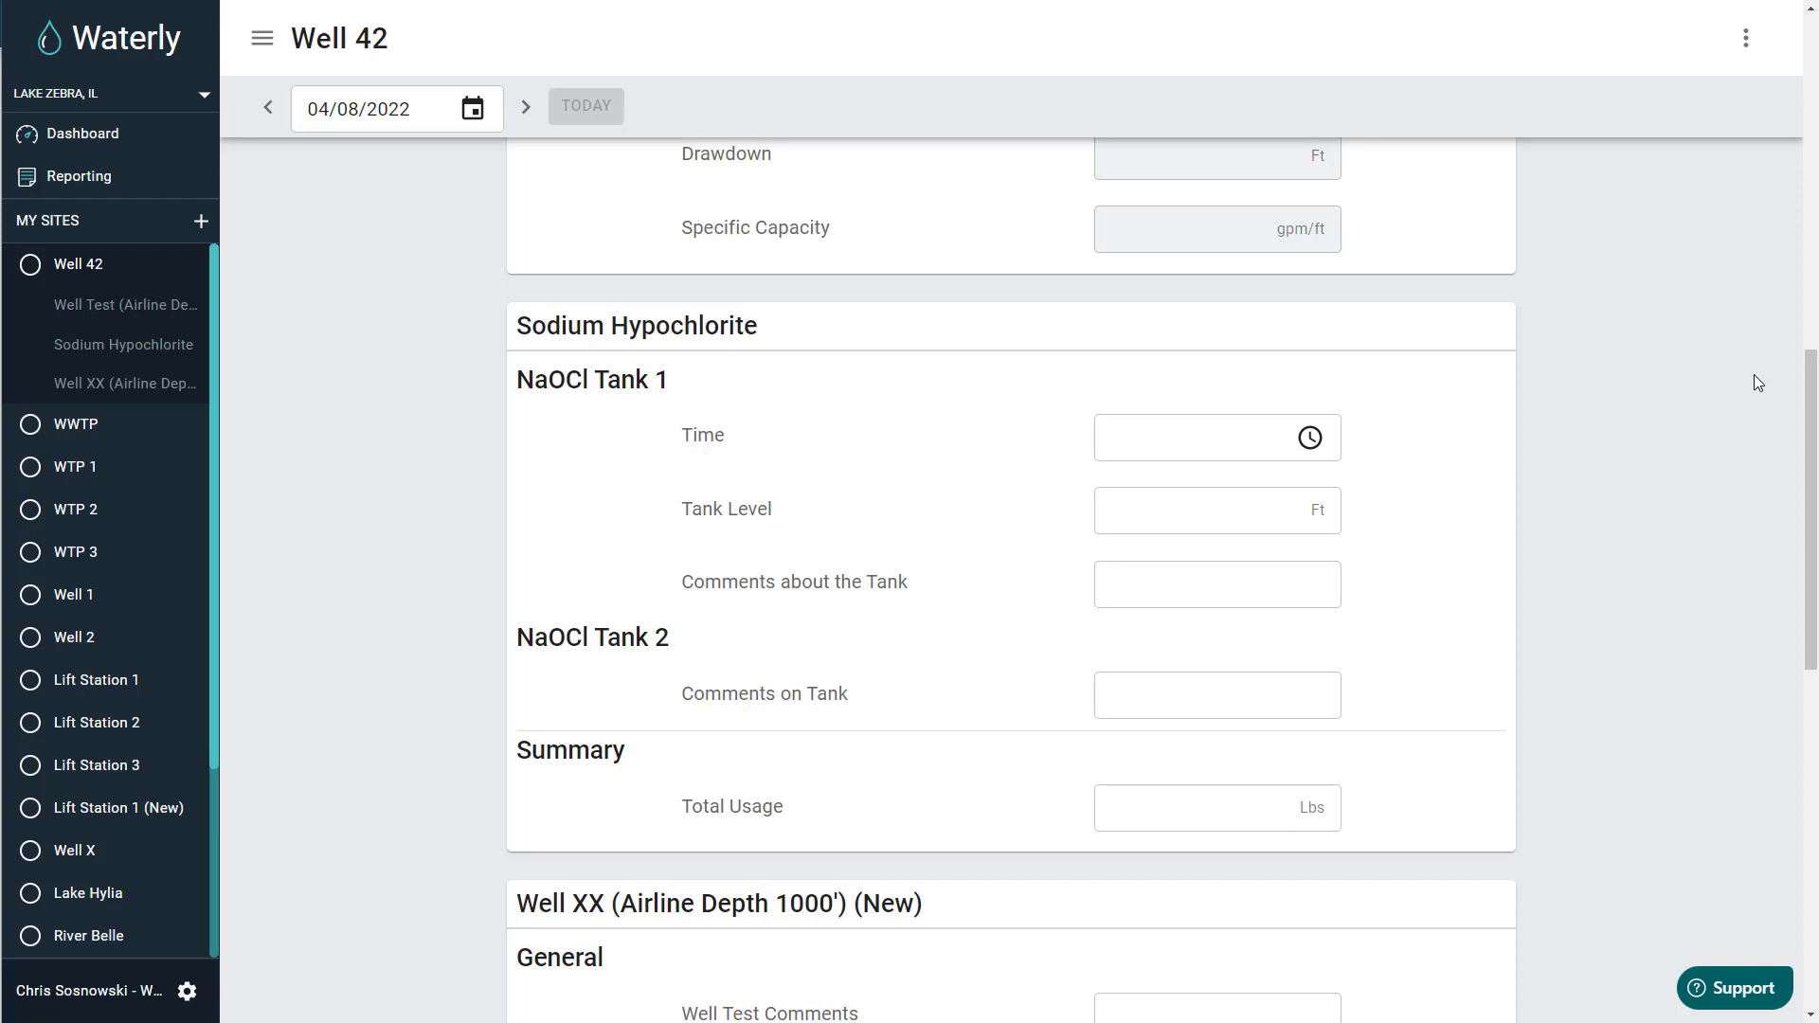
mouse_move(1749, 1013)
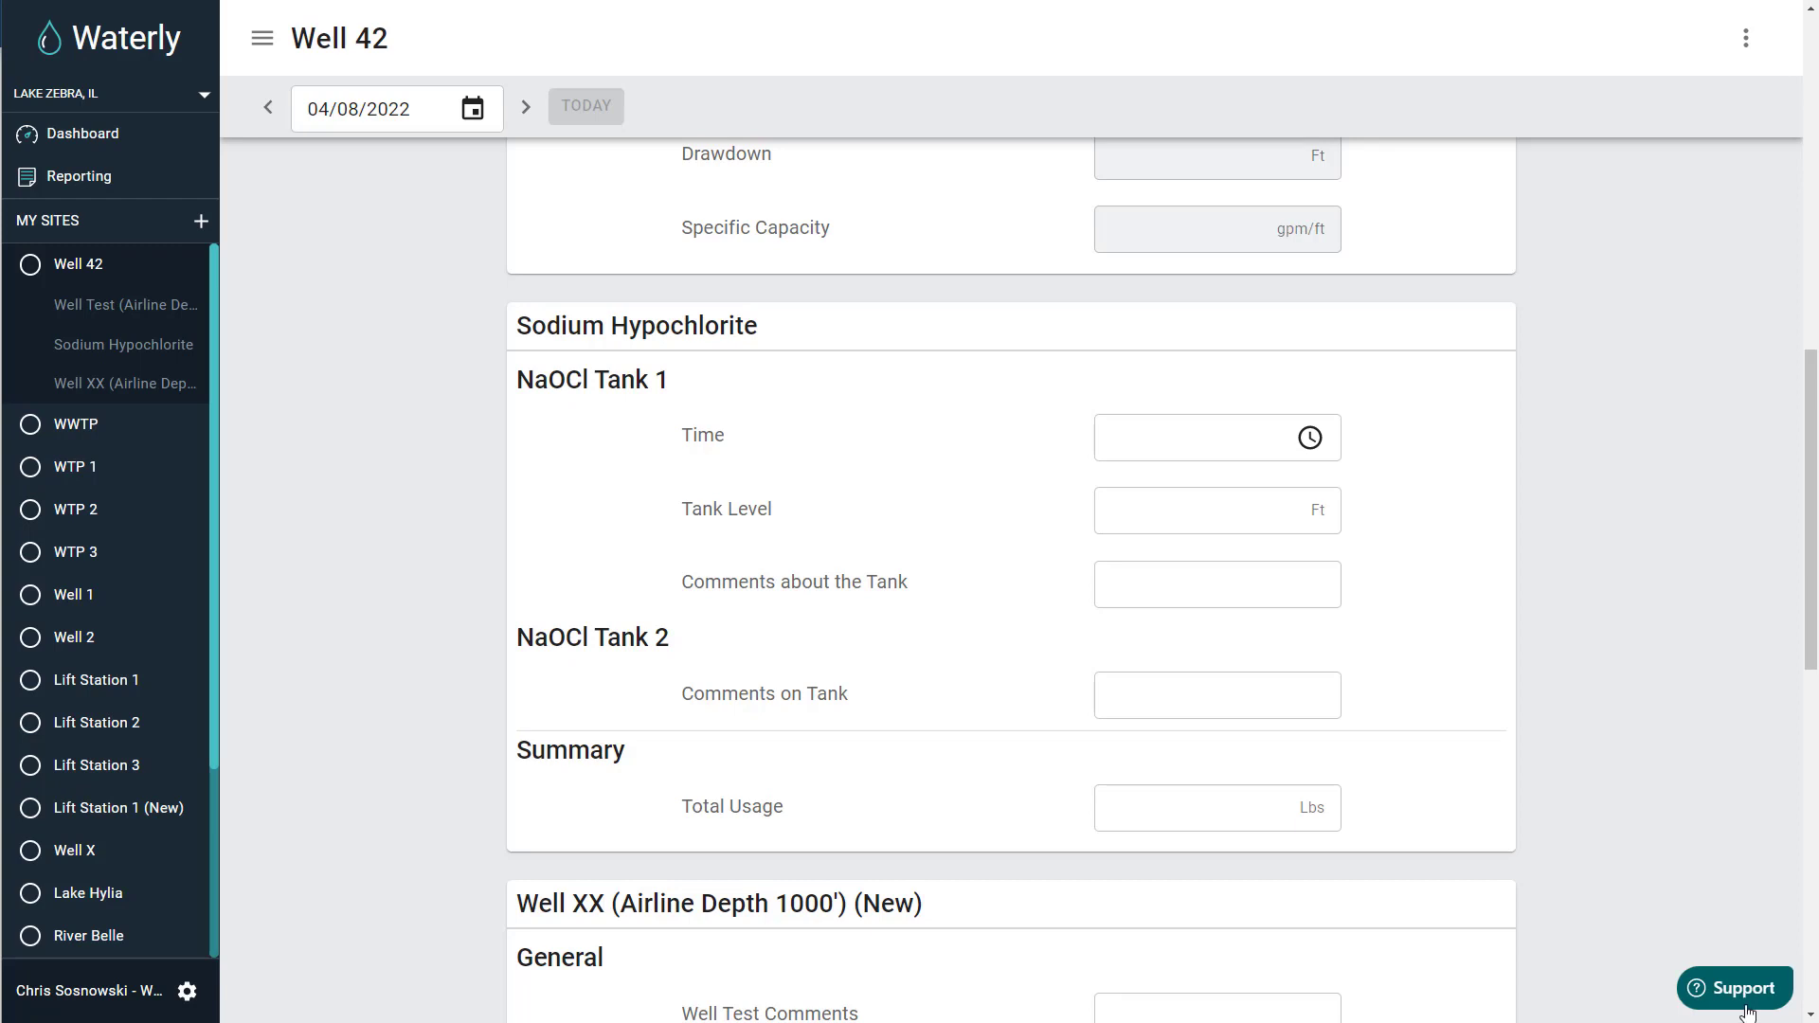
mouse_move(1732, 868)
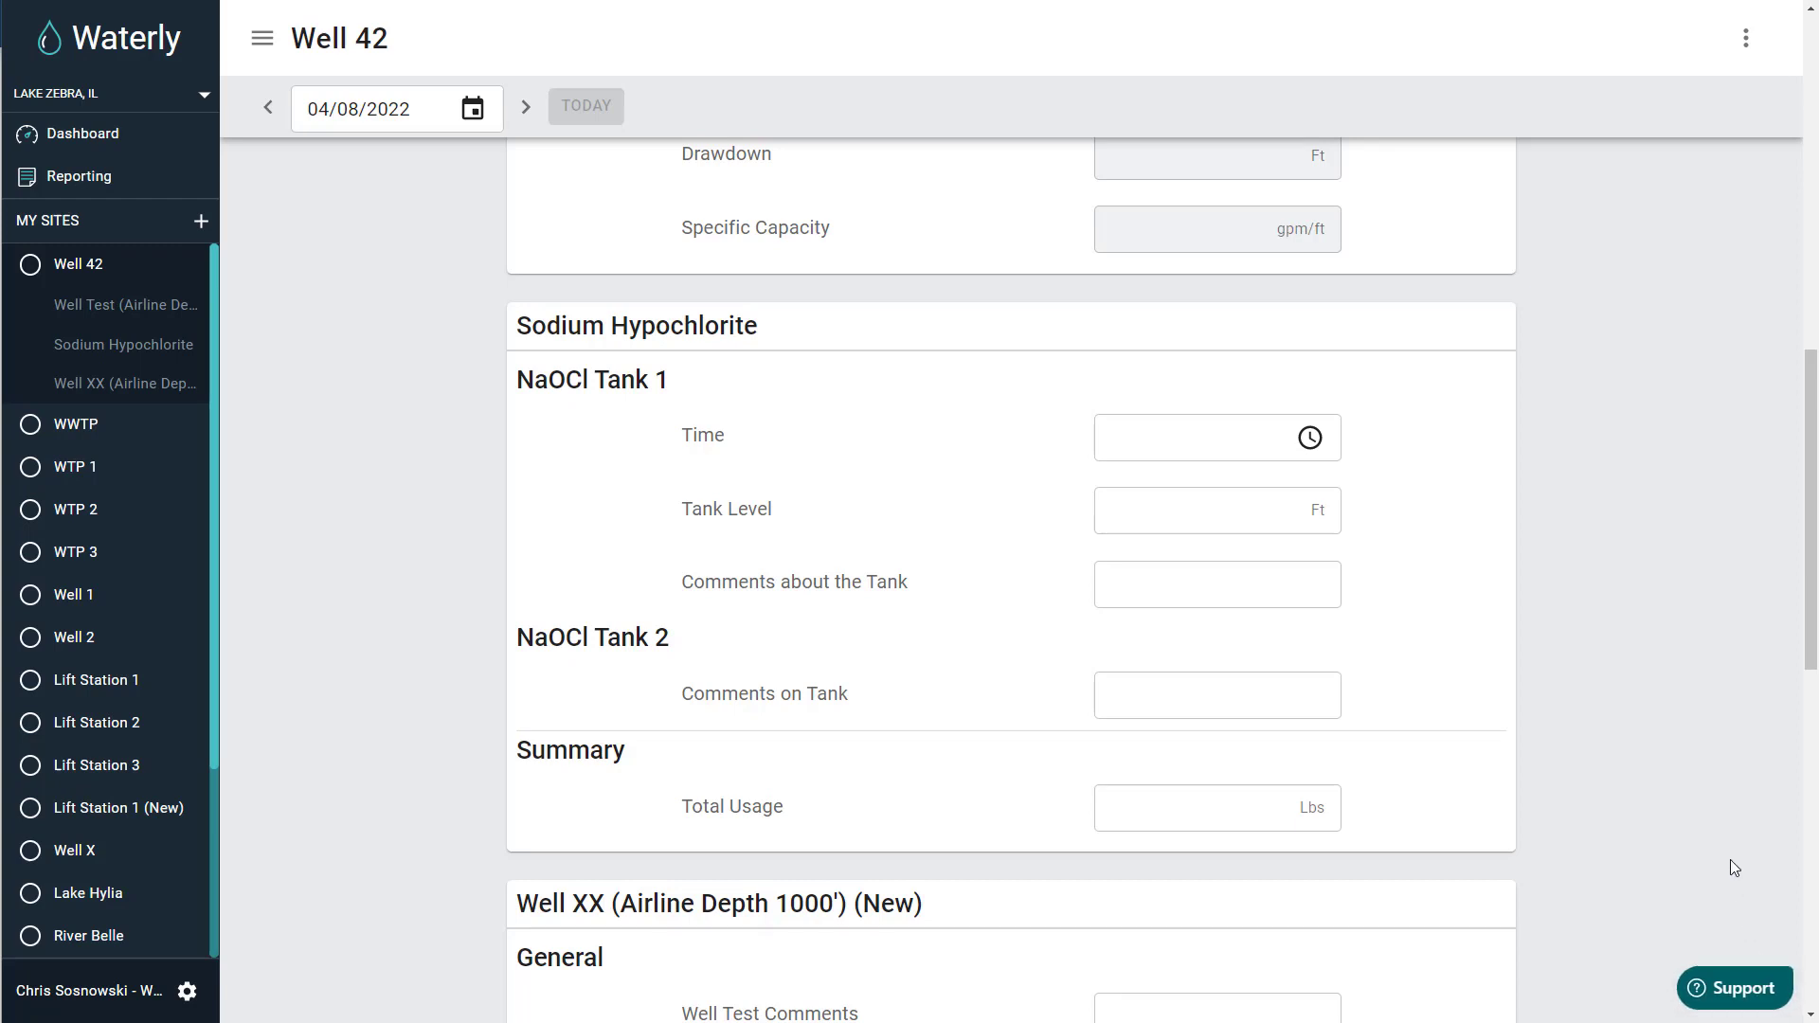
Put Well 42 into Edit Site mode and scroll to the Sodium Hypochlorite tank components
scroll(up, 3)
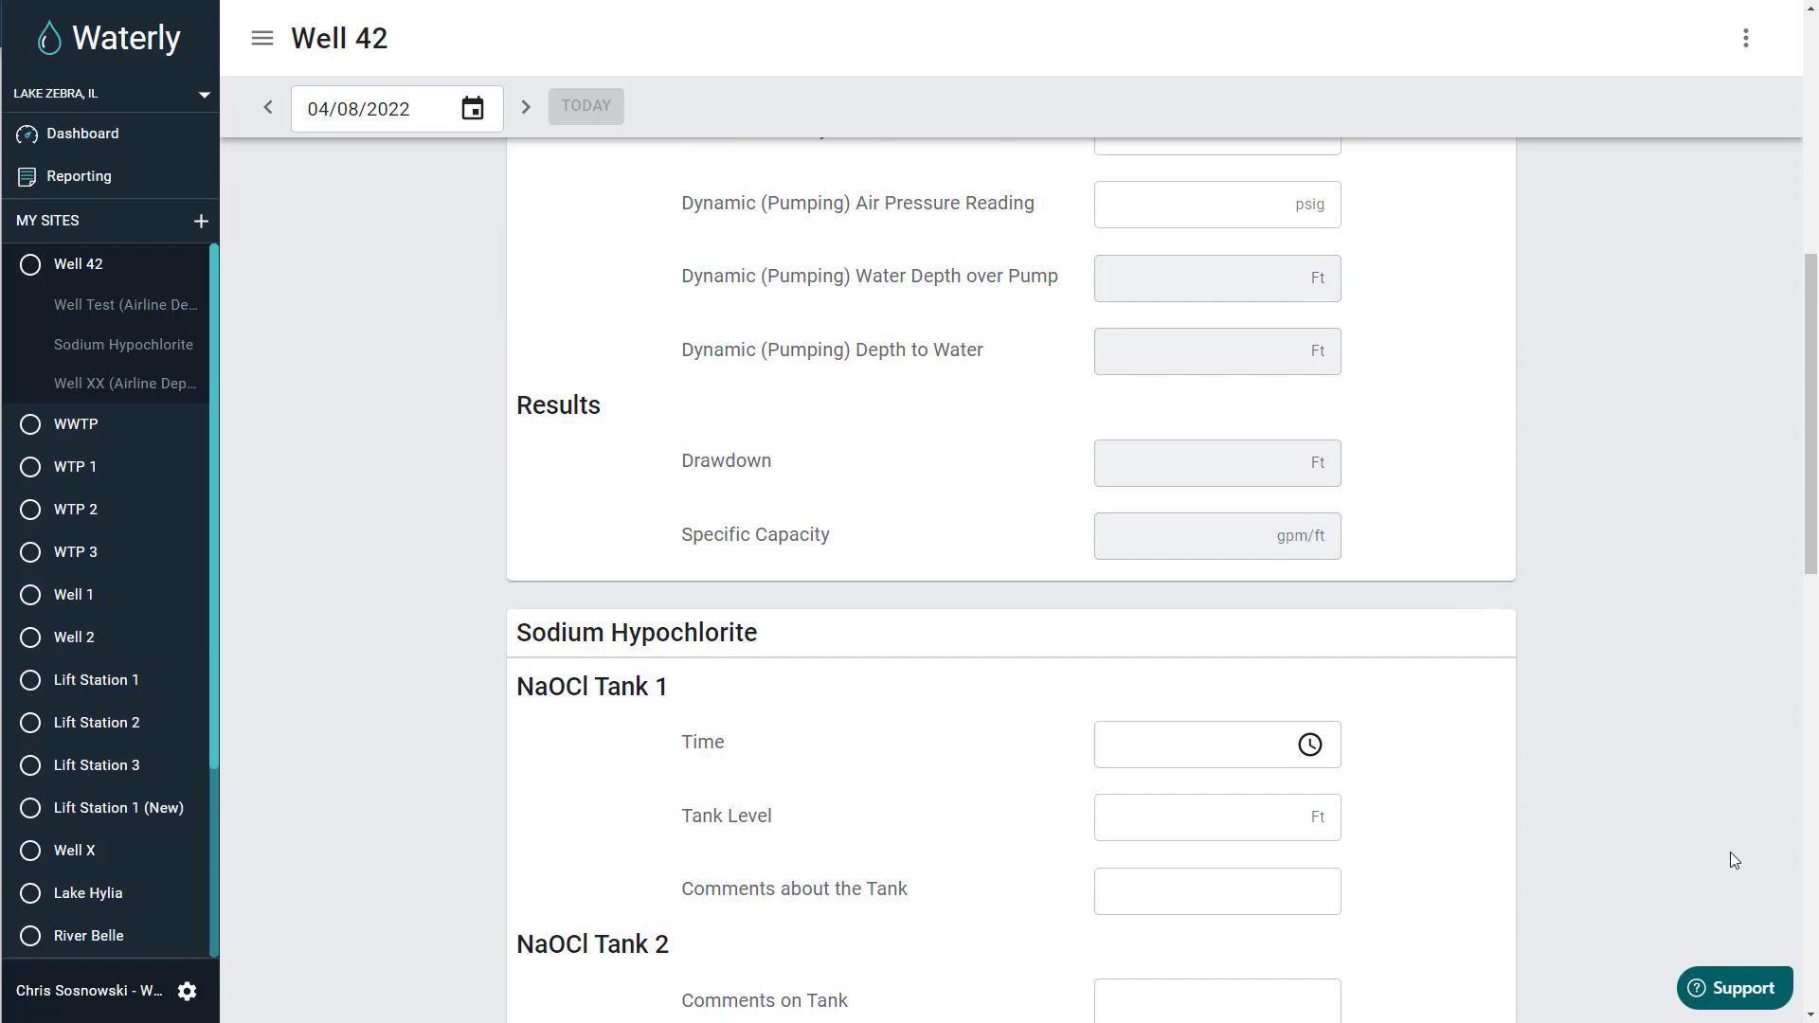
scroll(down, 3)
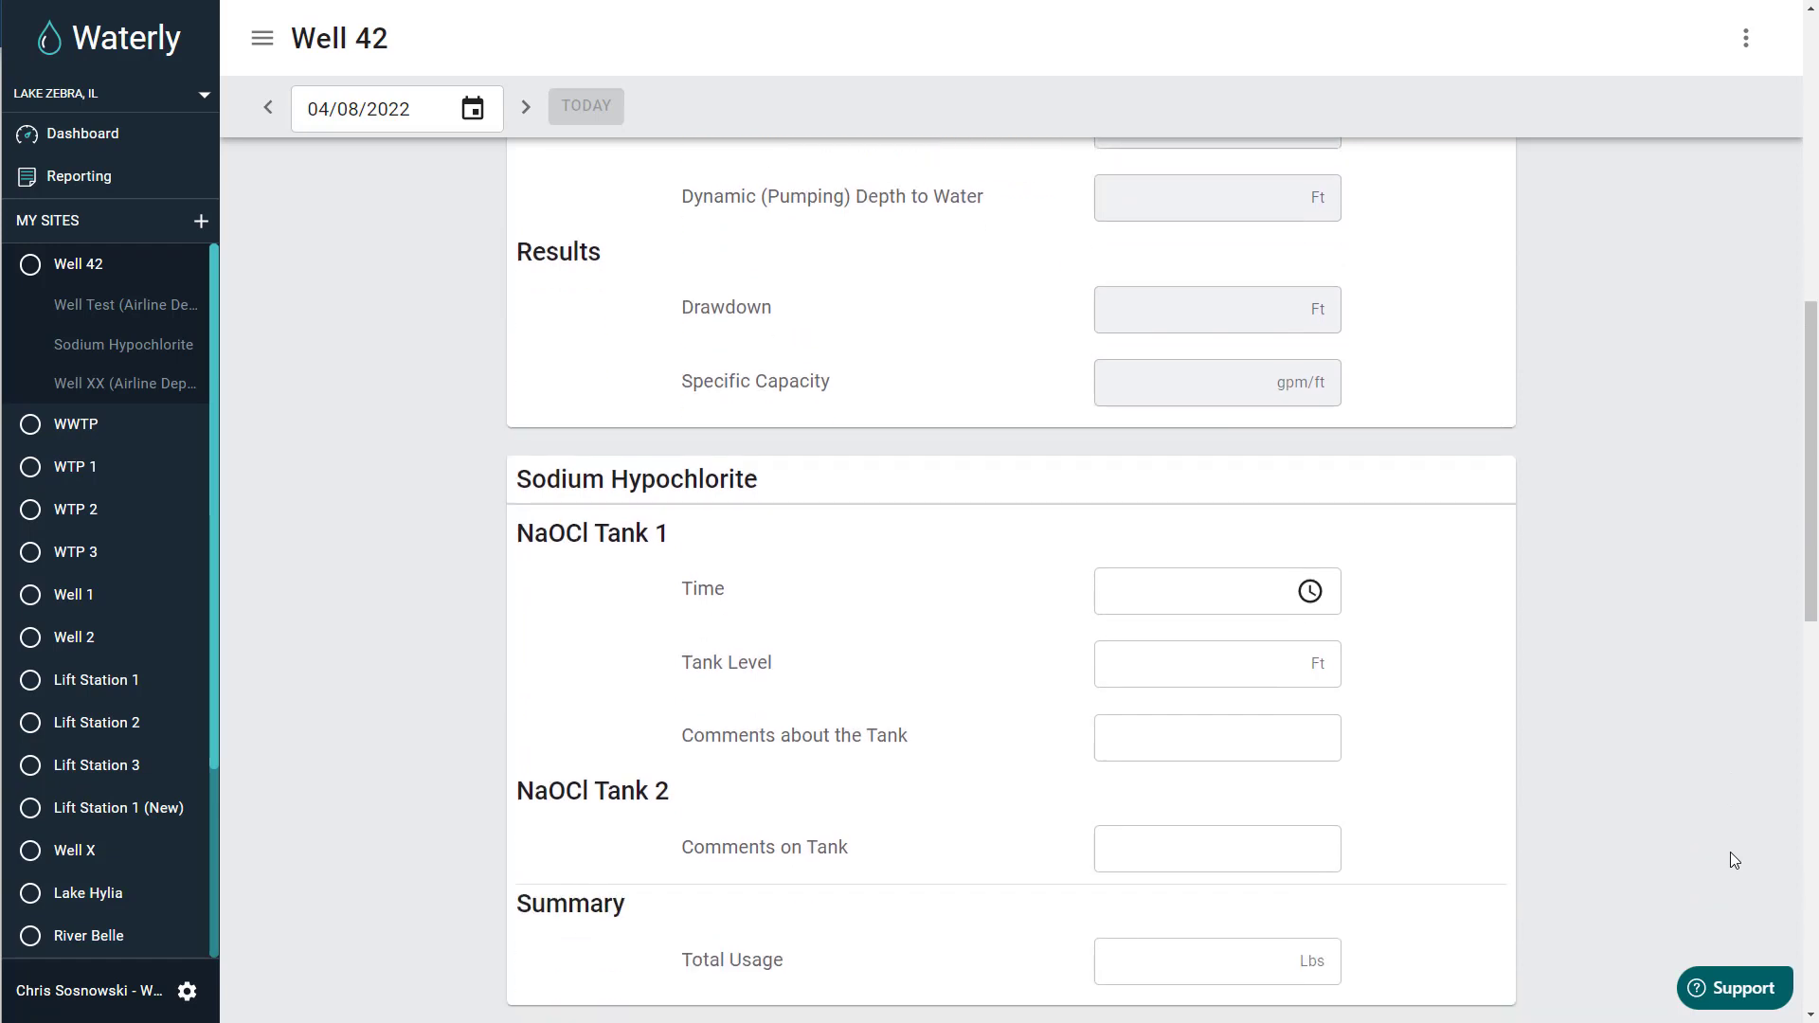
scroll(down, 3)
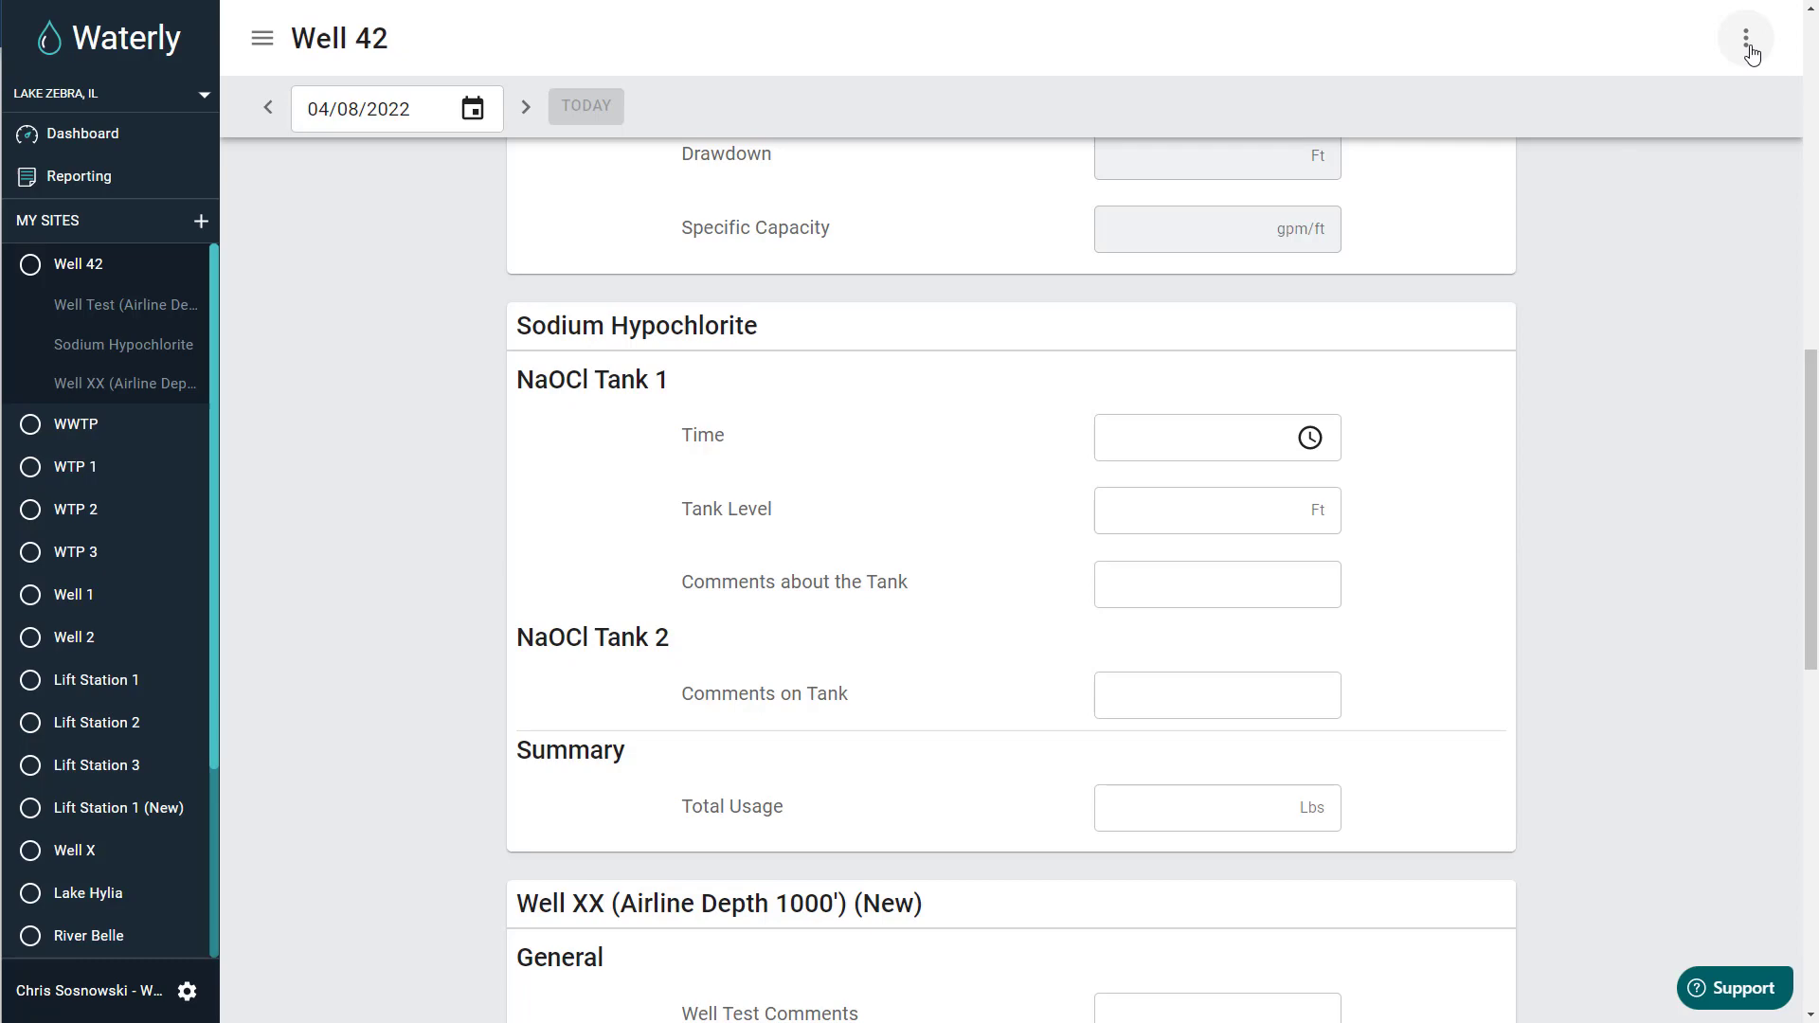
click(1747, 37)
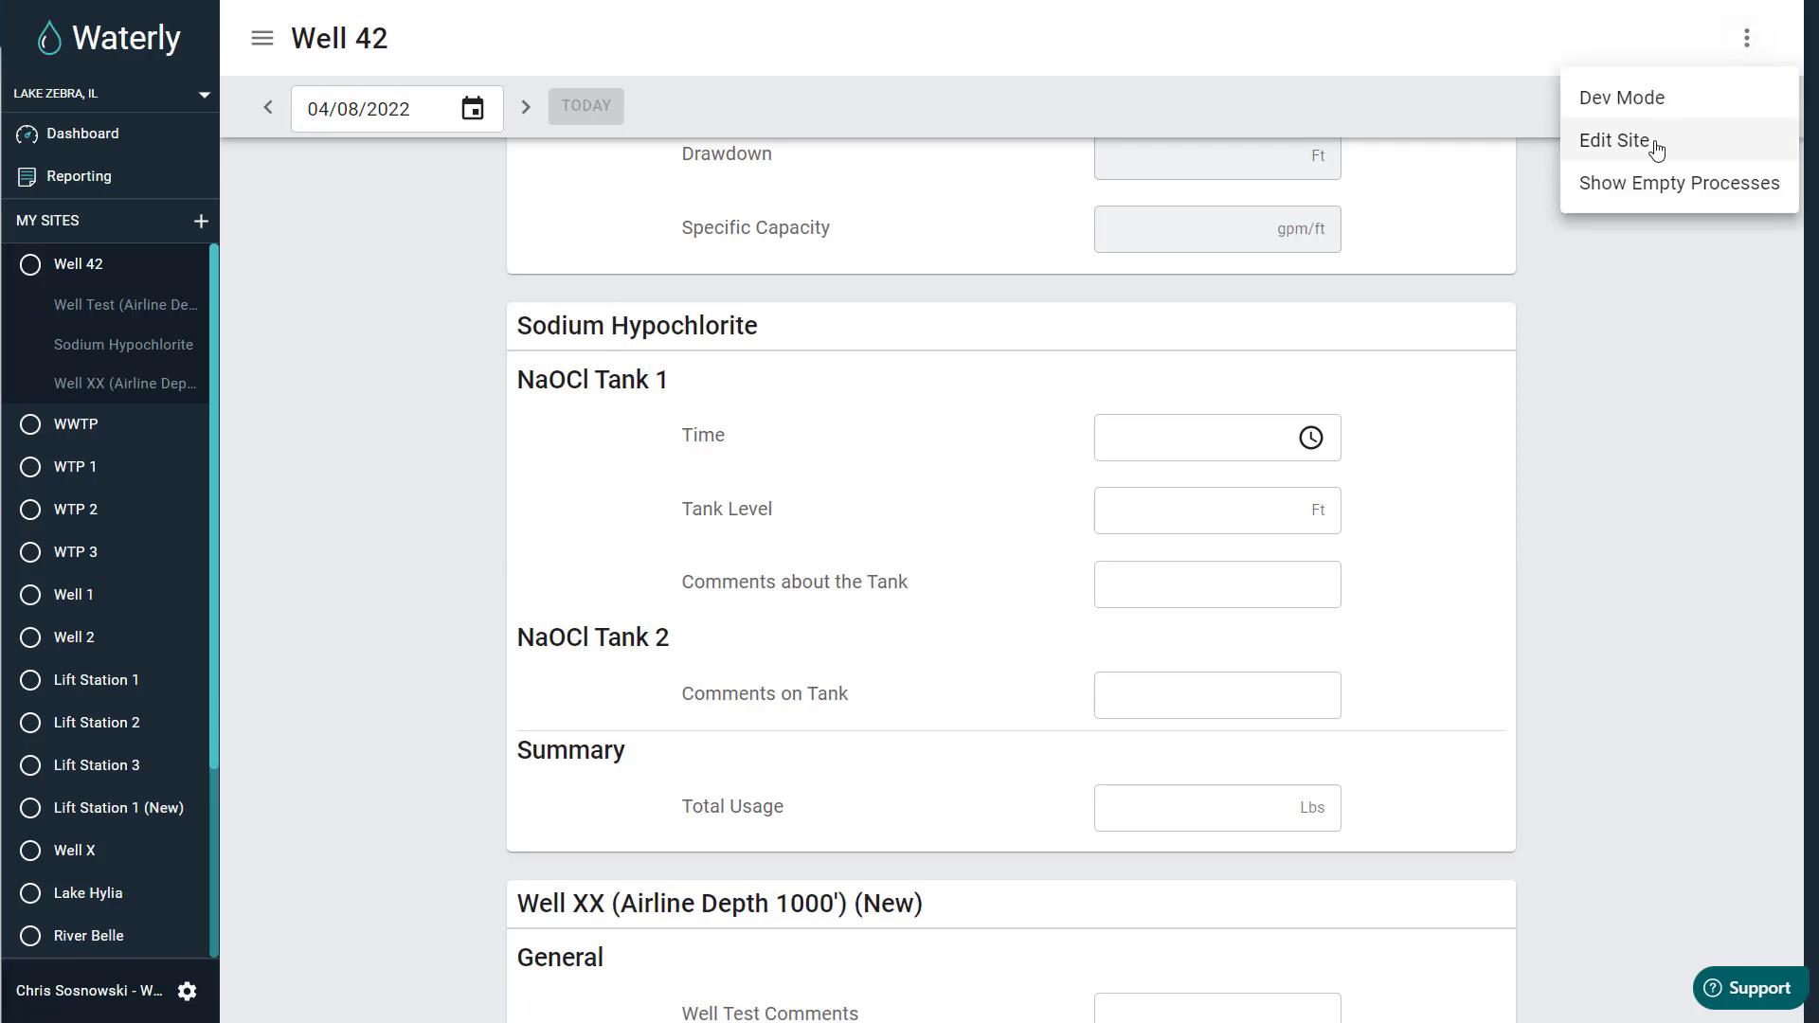
click(1615, 141)
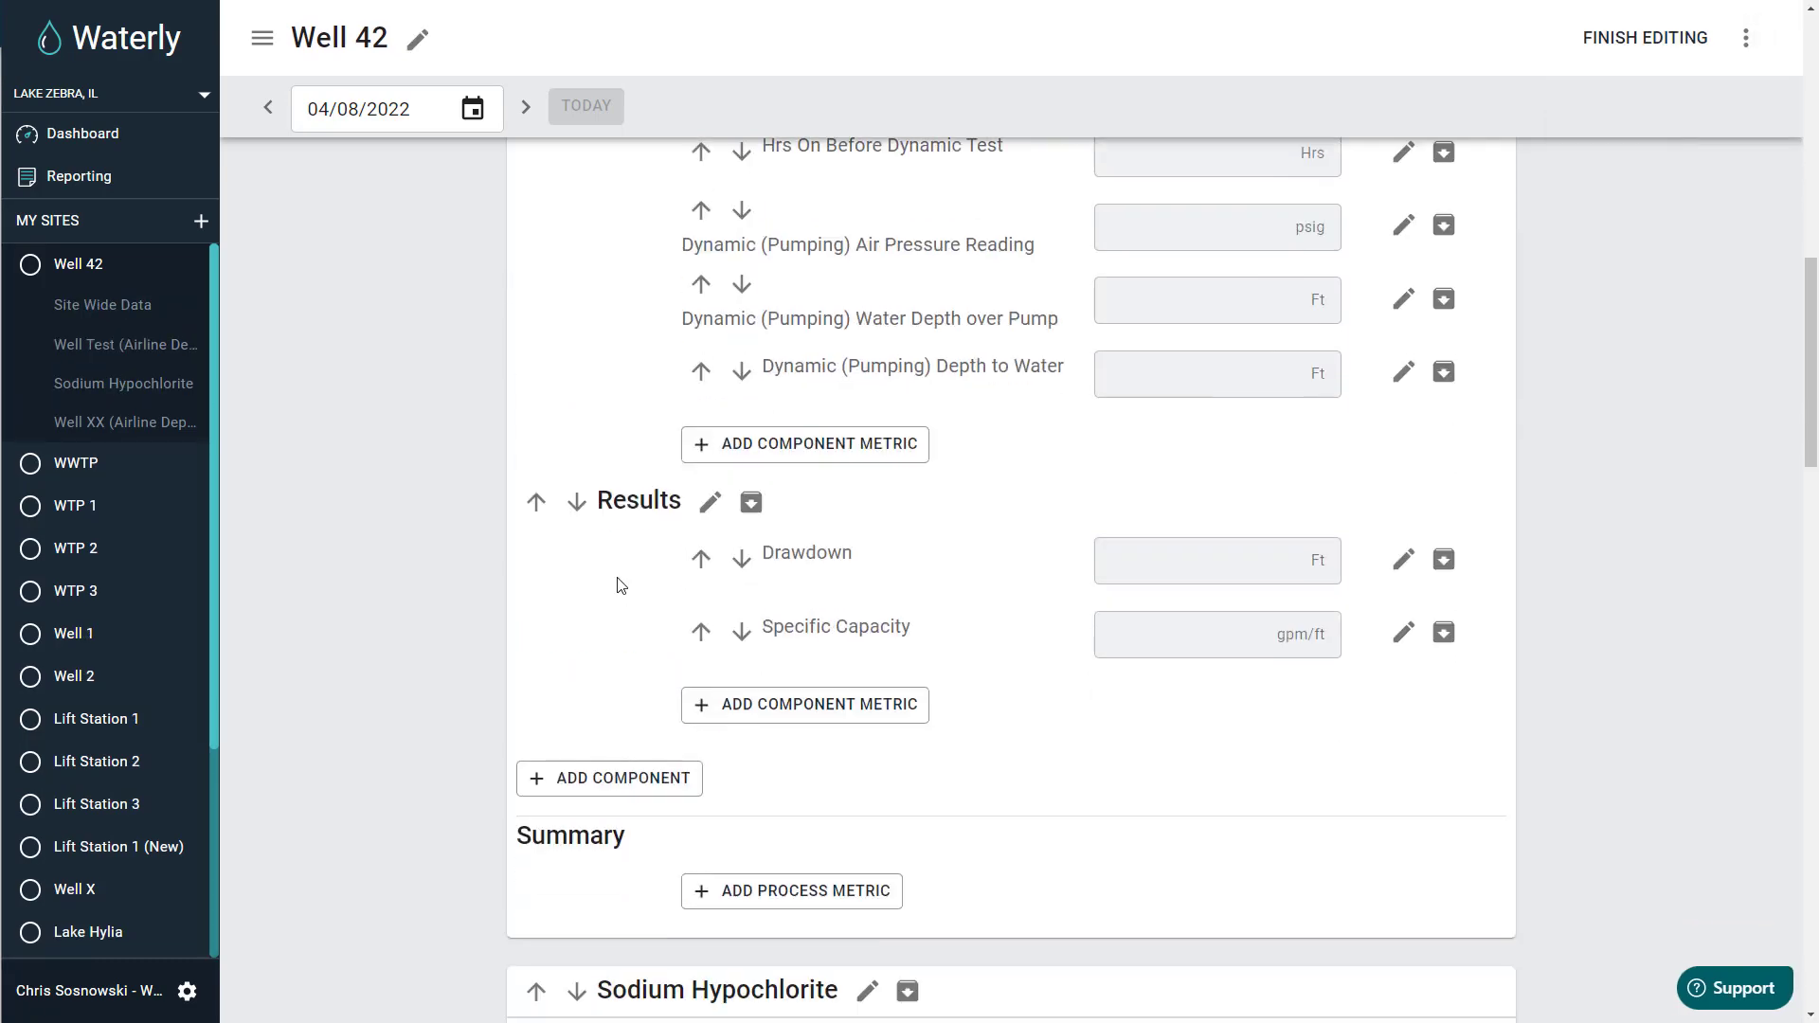
scroll(down, 3)
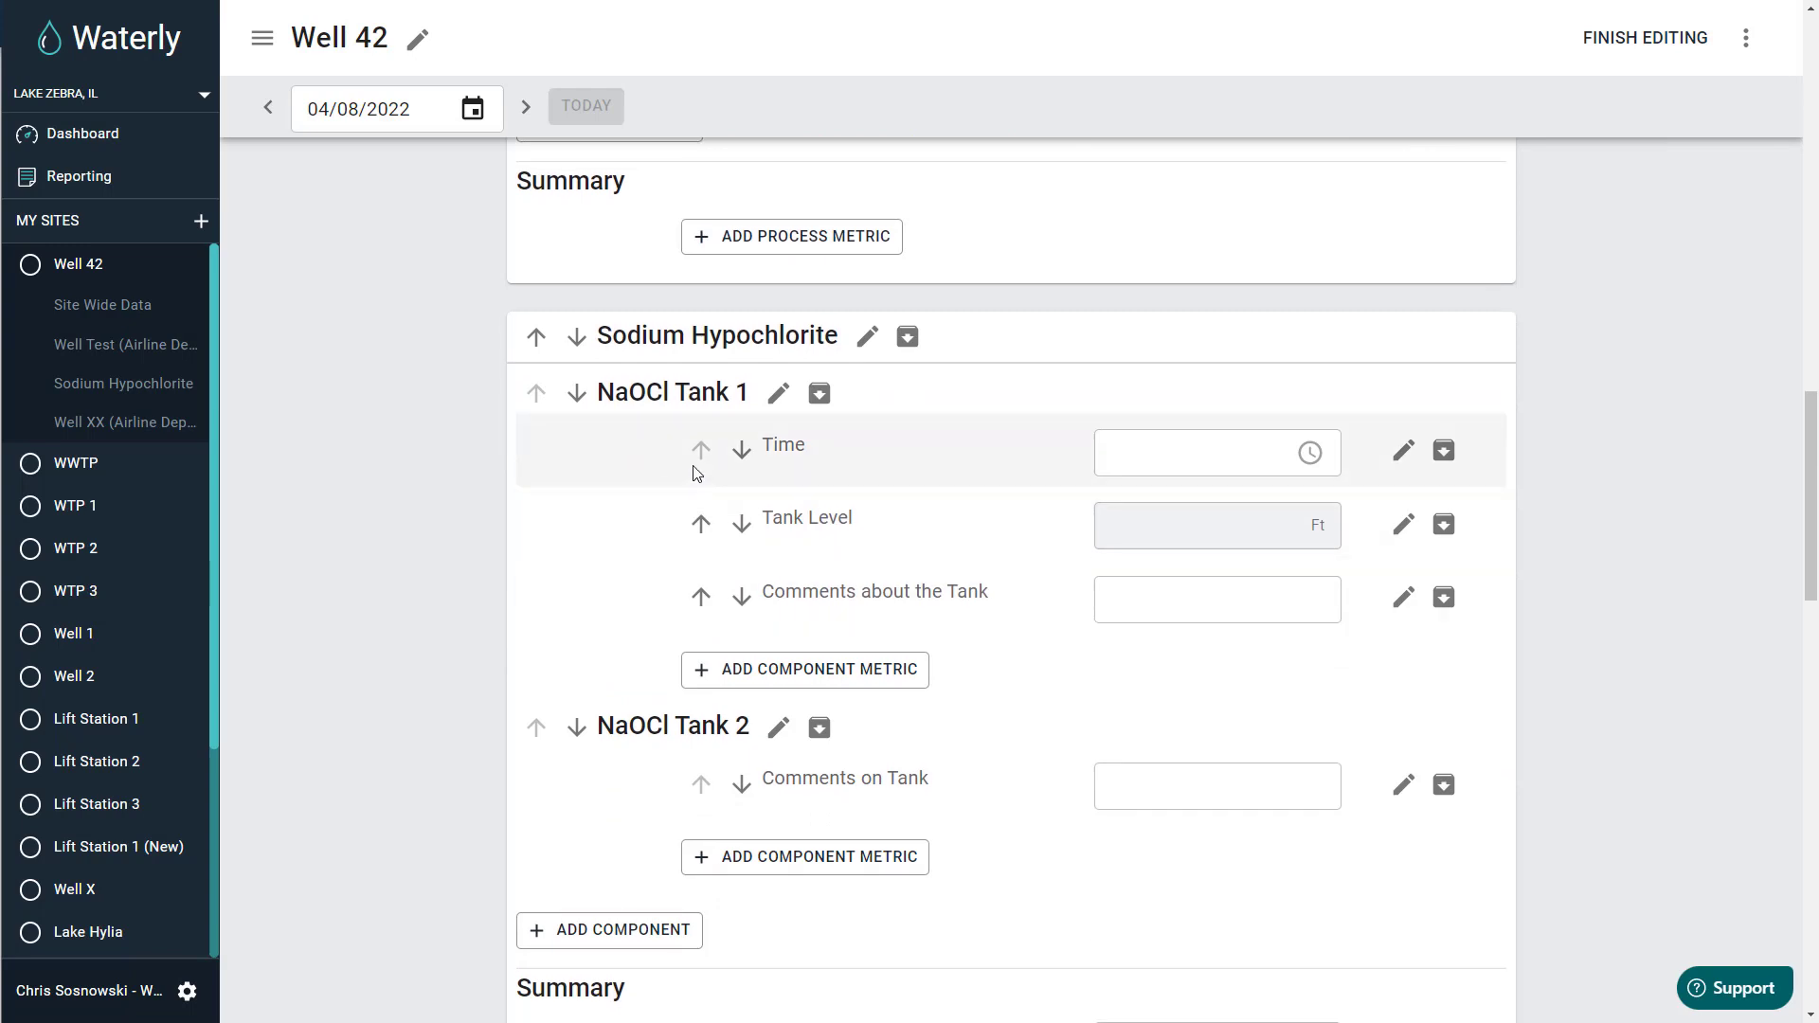
mouse_move(818, 394)
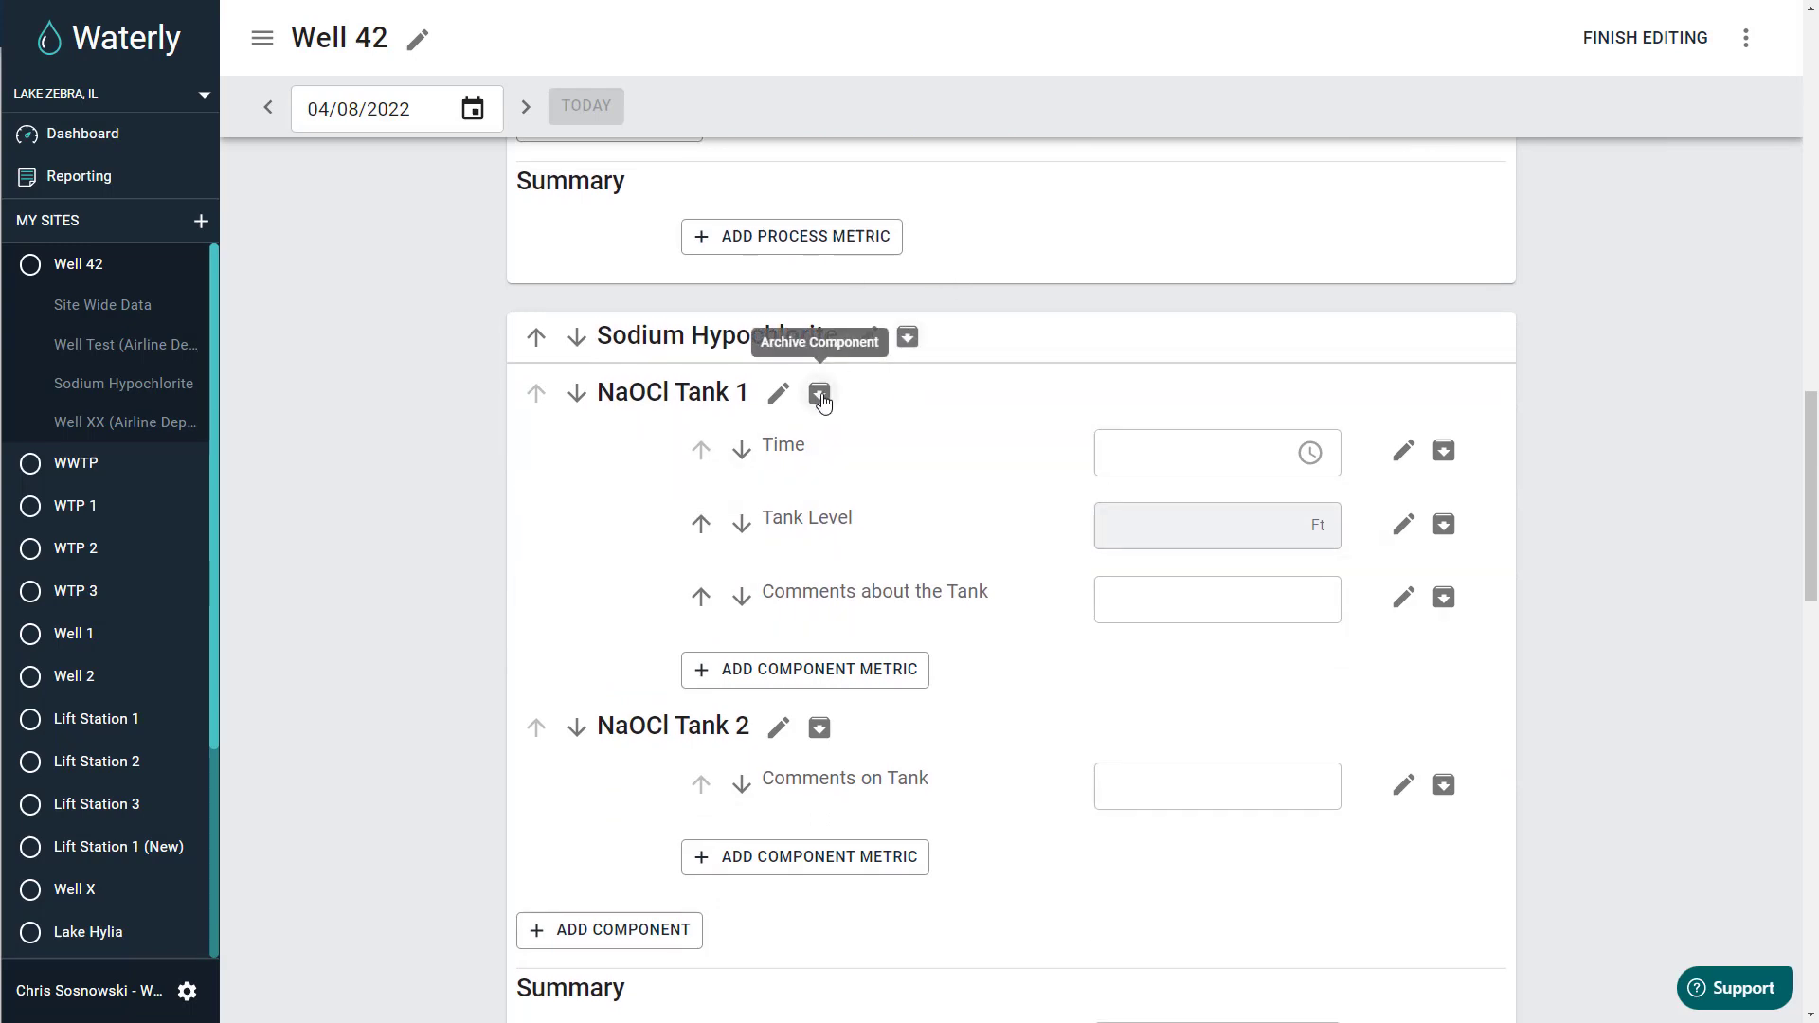
mouse_move(1444, 524)
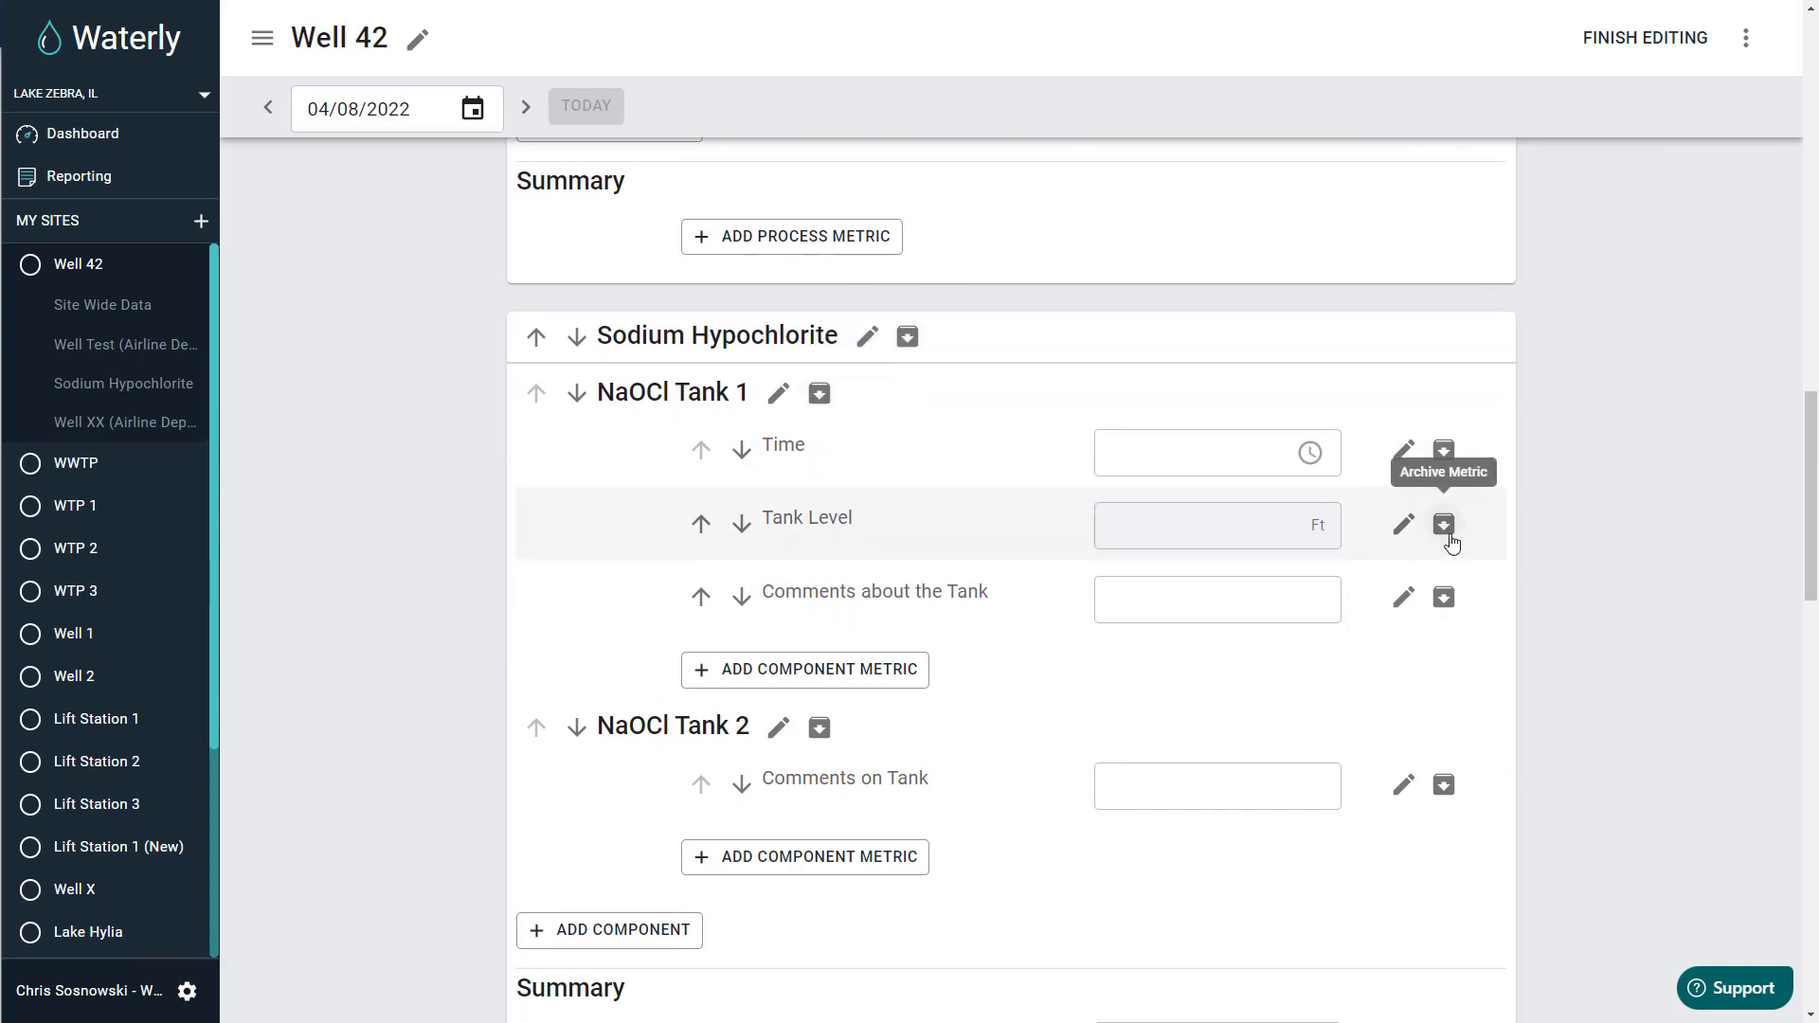
mouse_move(1446, 602)
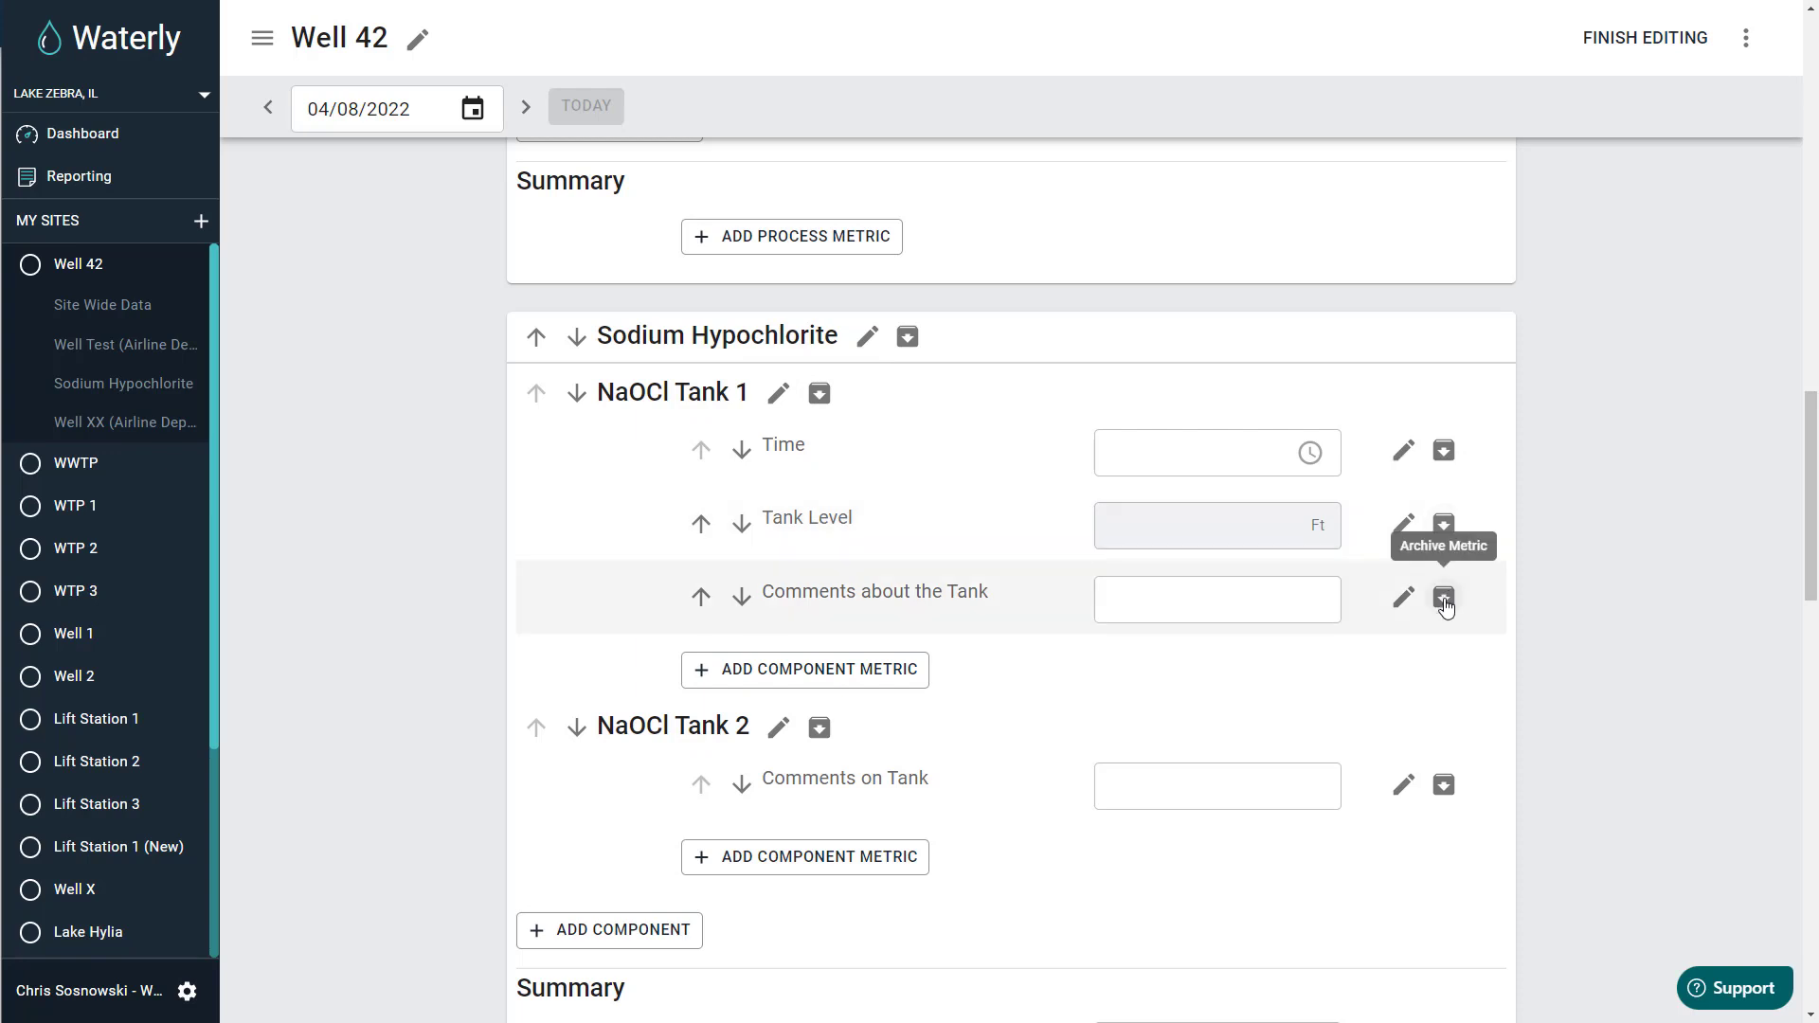
mouse_move(1234, 617)
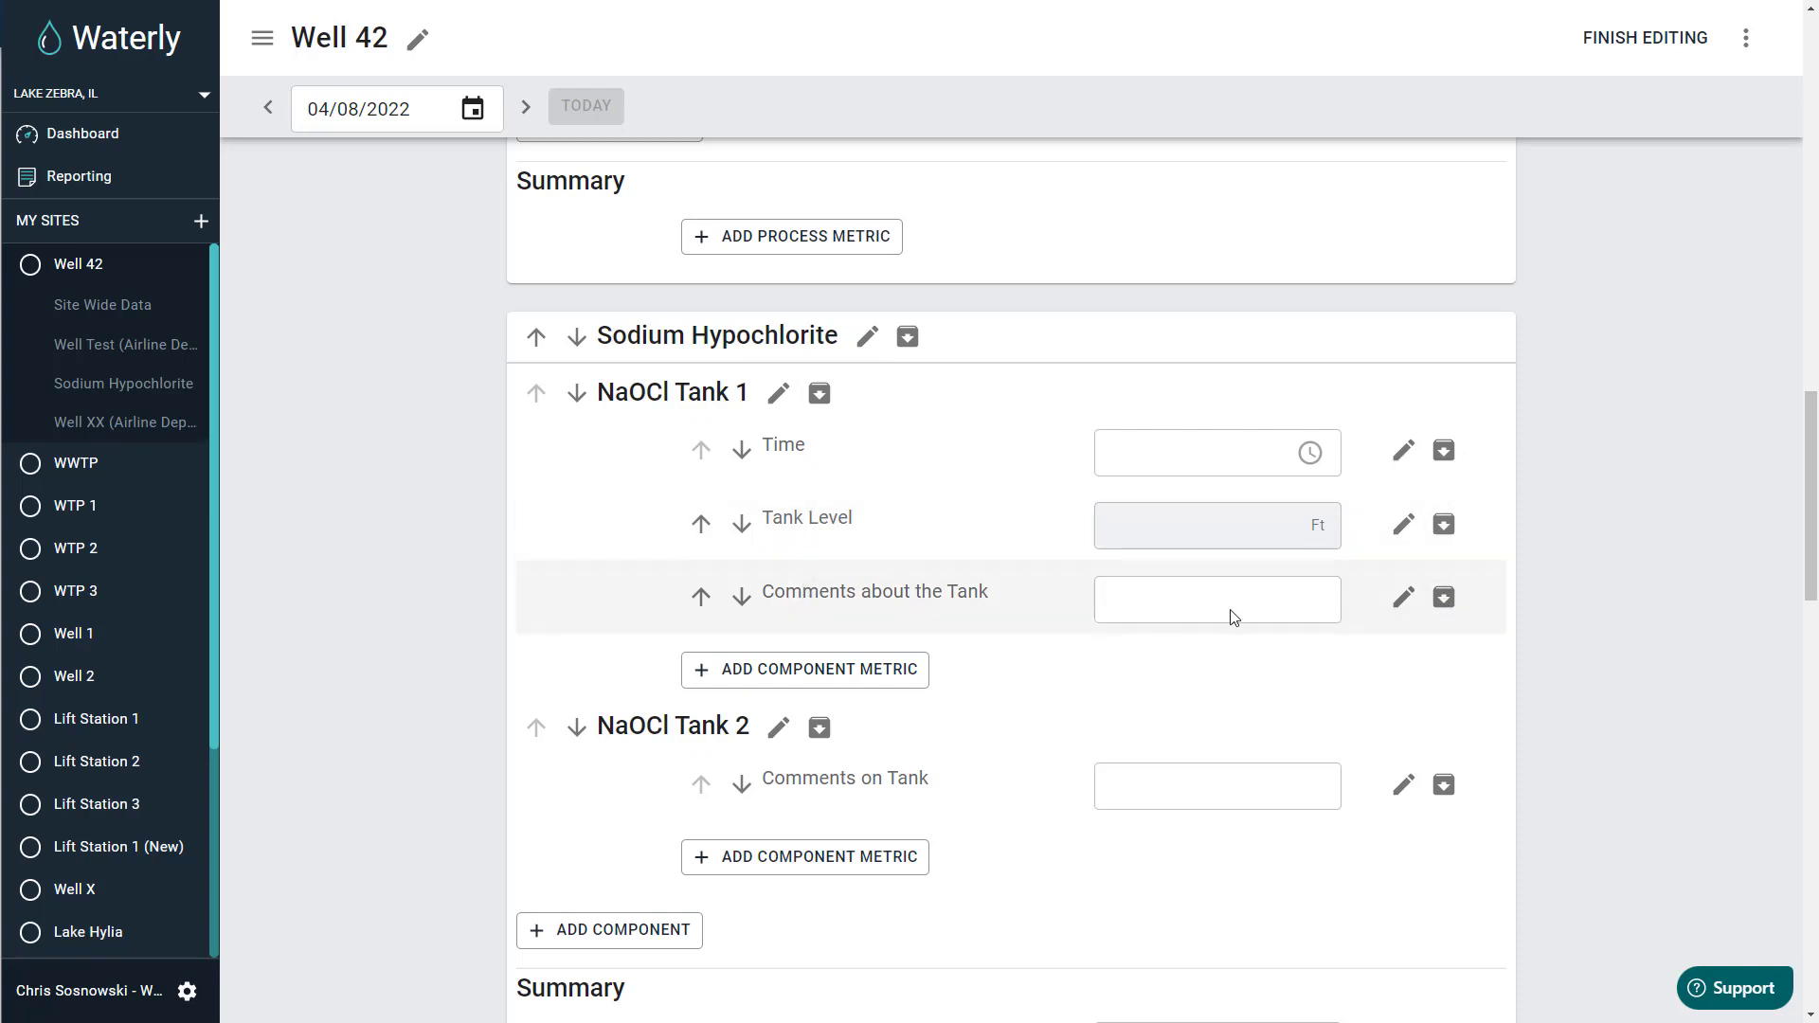
Archive the Comments about the Tank metric, cancelling once before confirming
click(1444, 598)
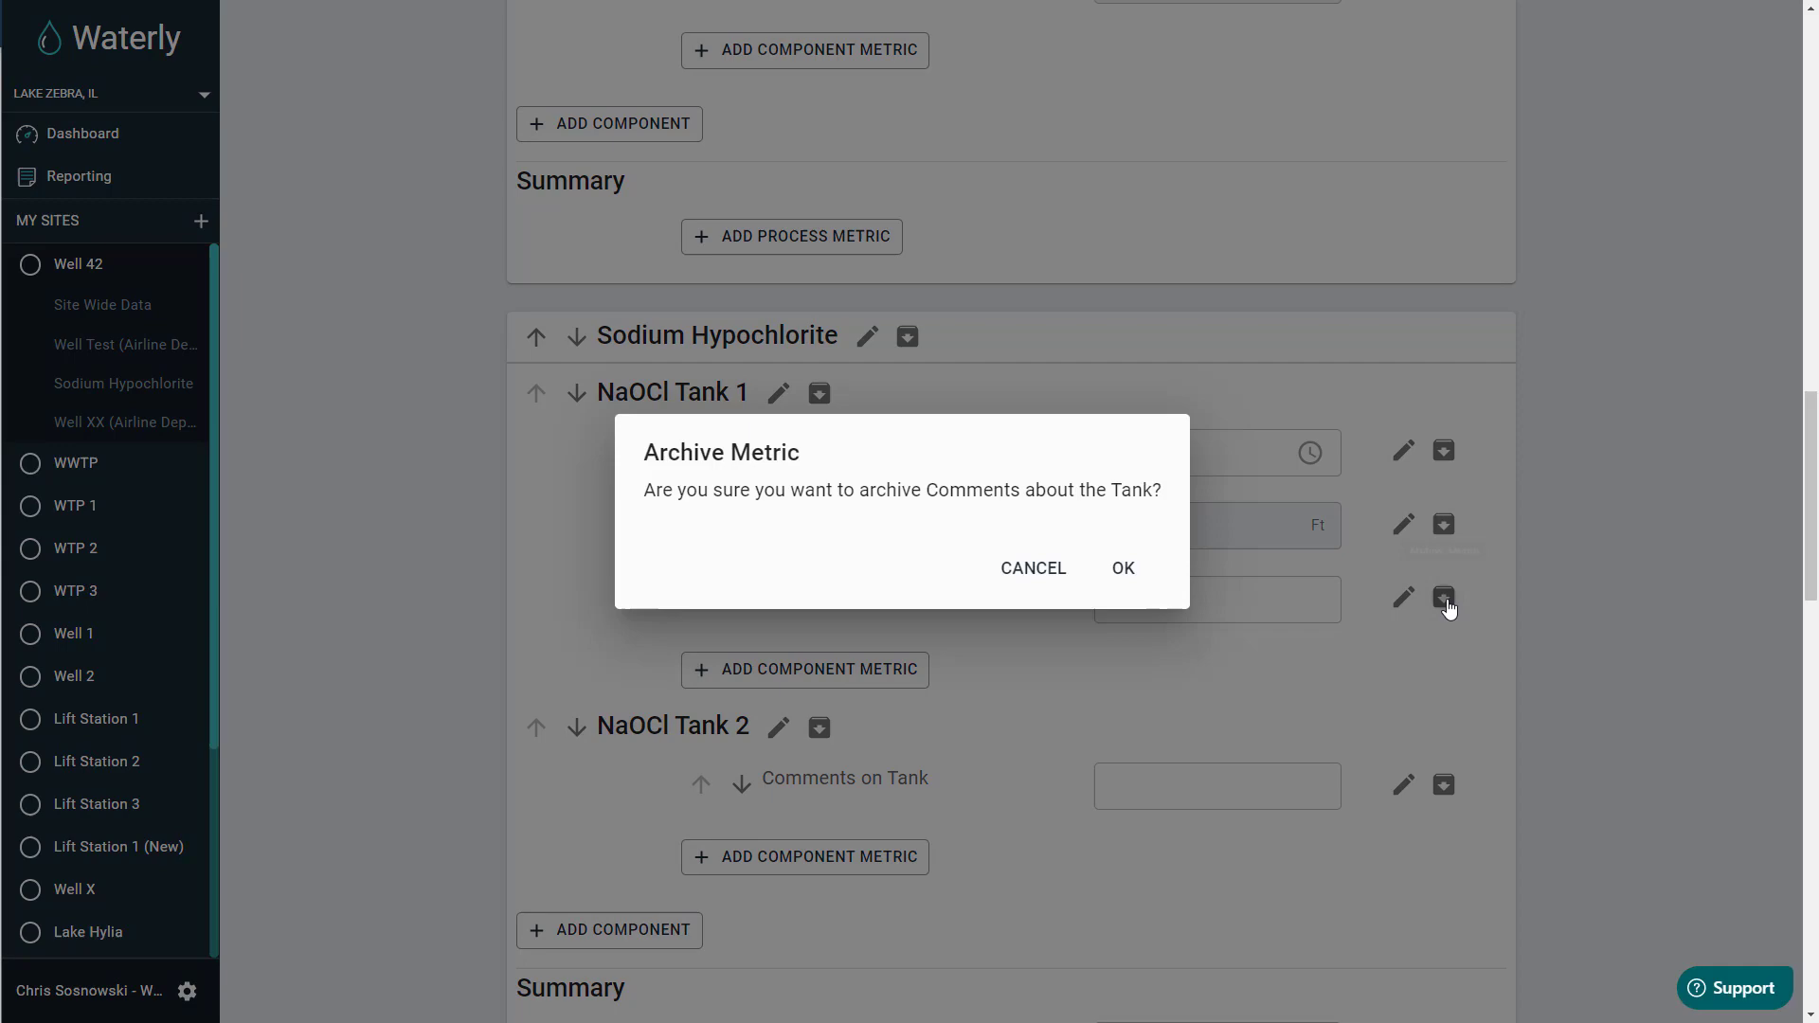
mouse_move(968, 588)
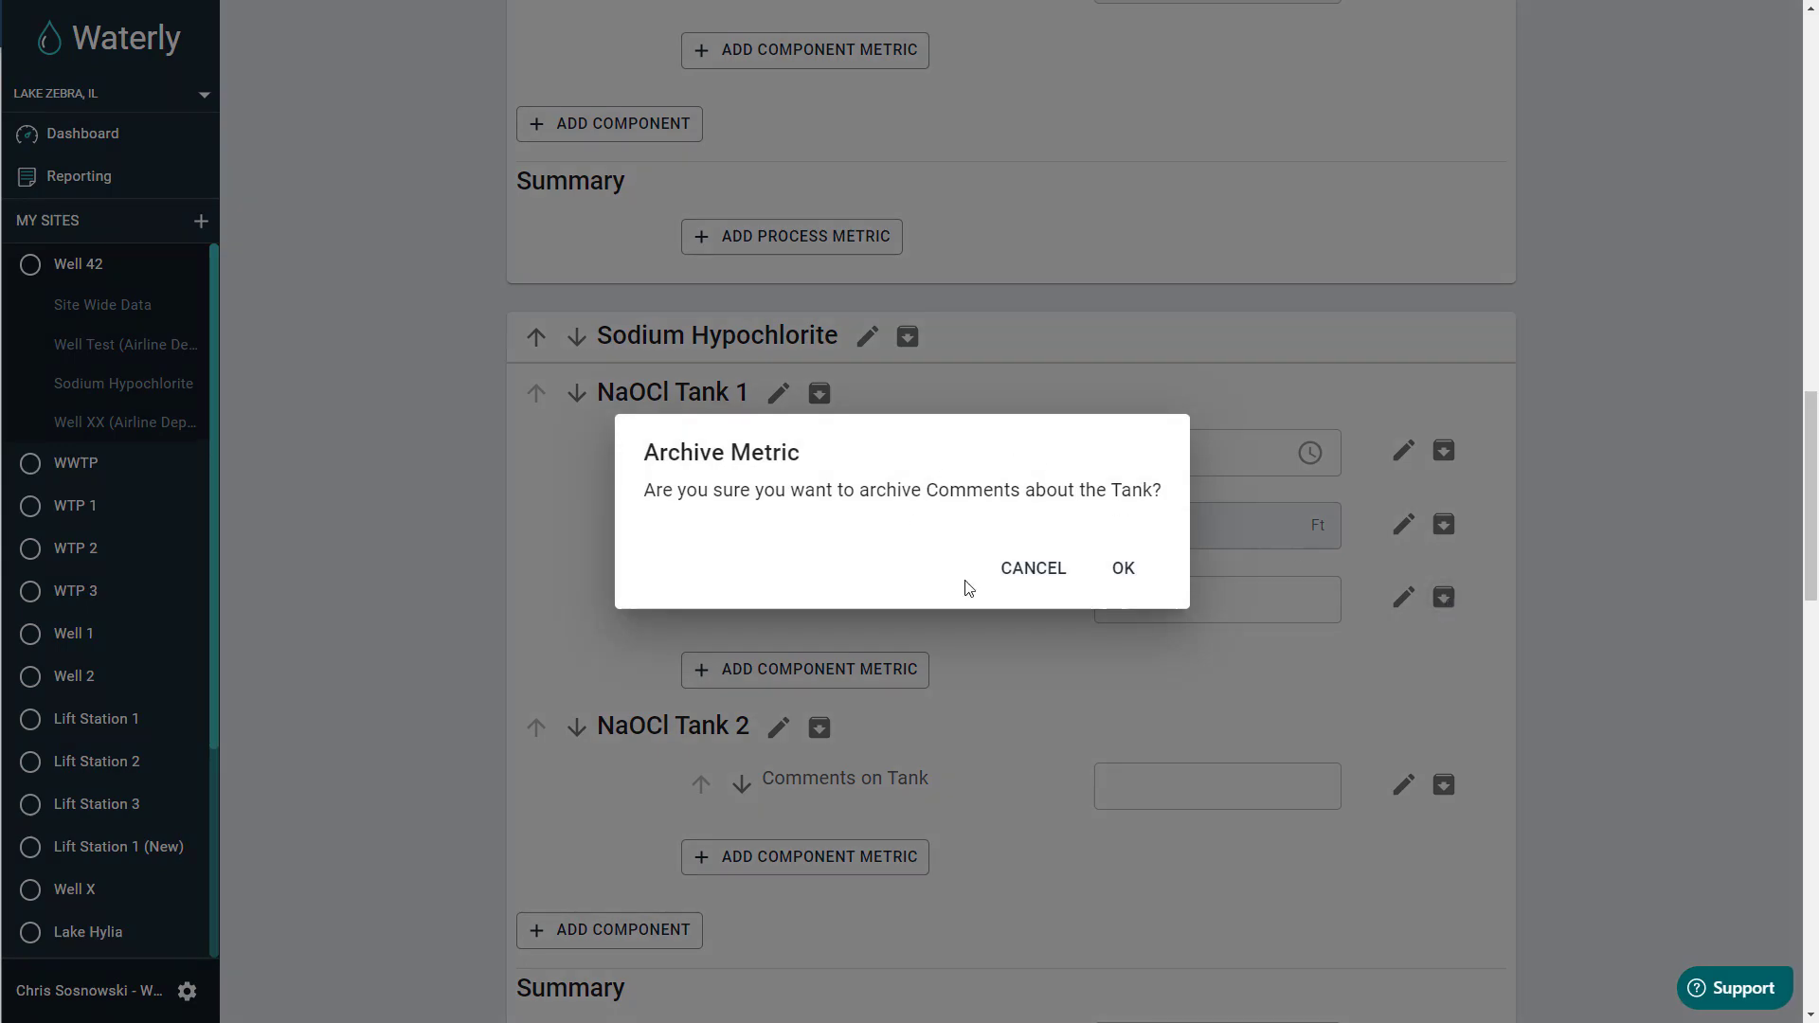
click(1031, 568)
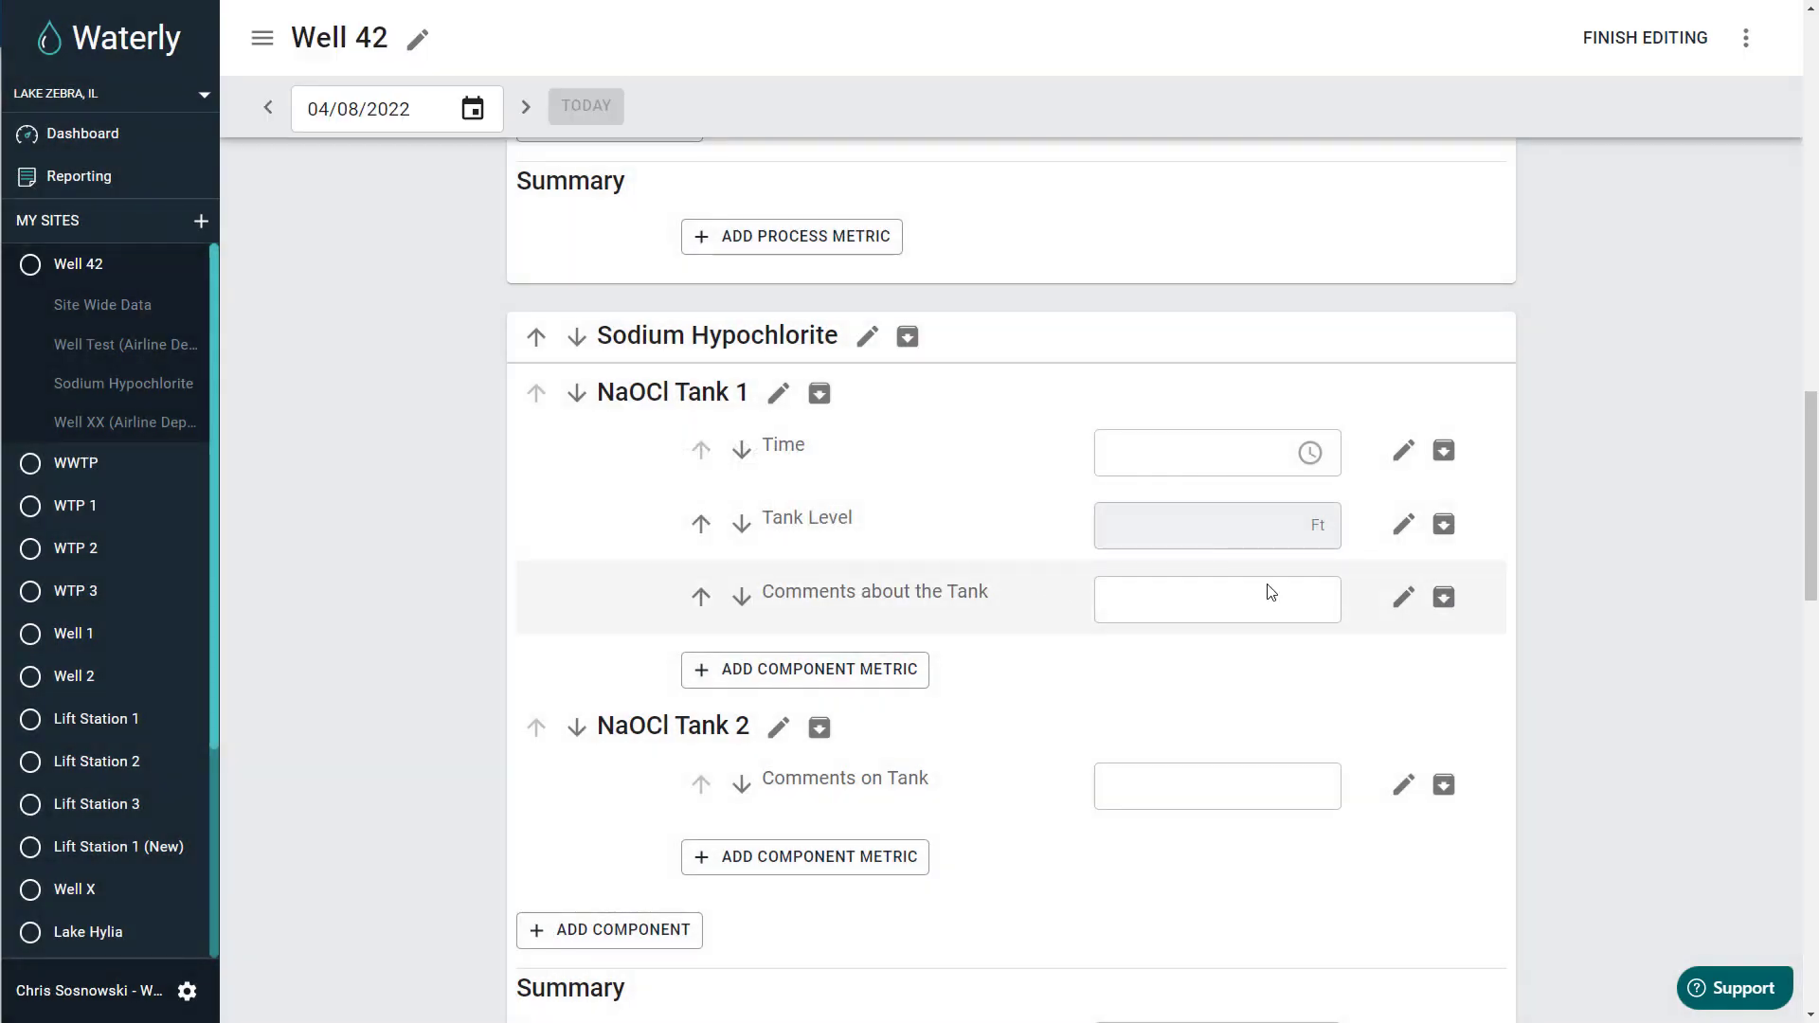
click(1443, 596)
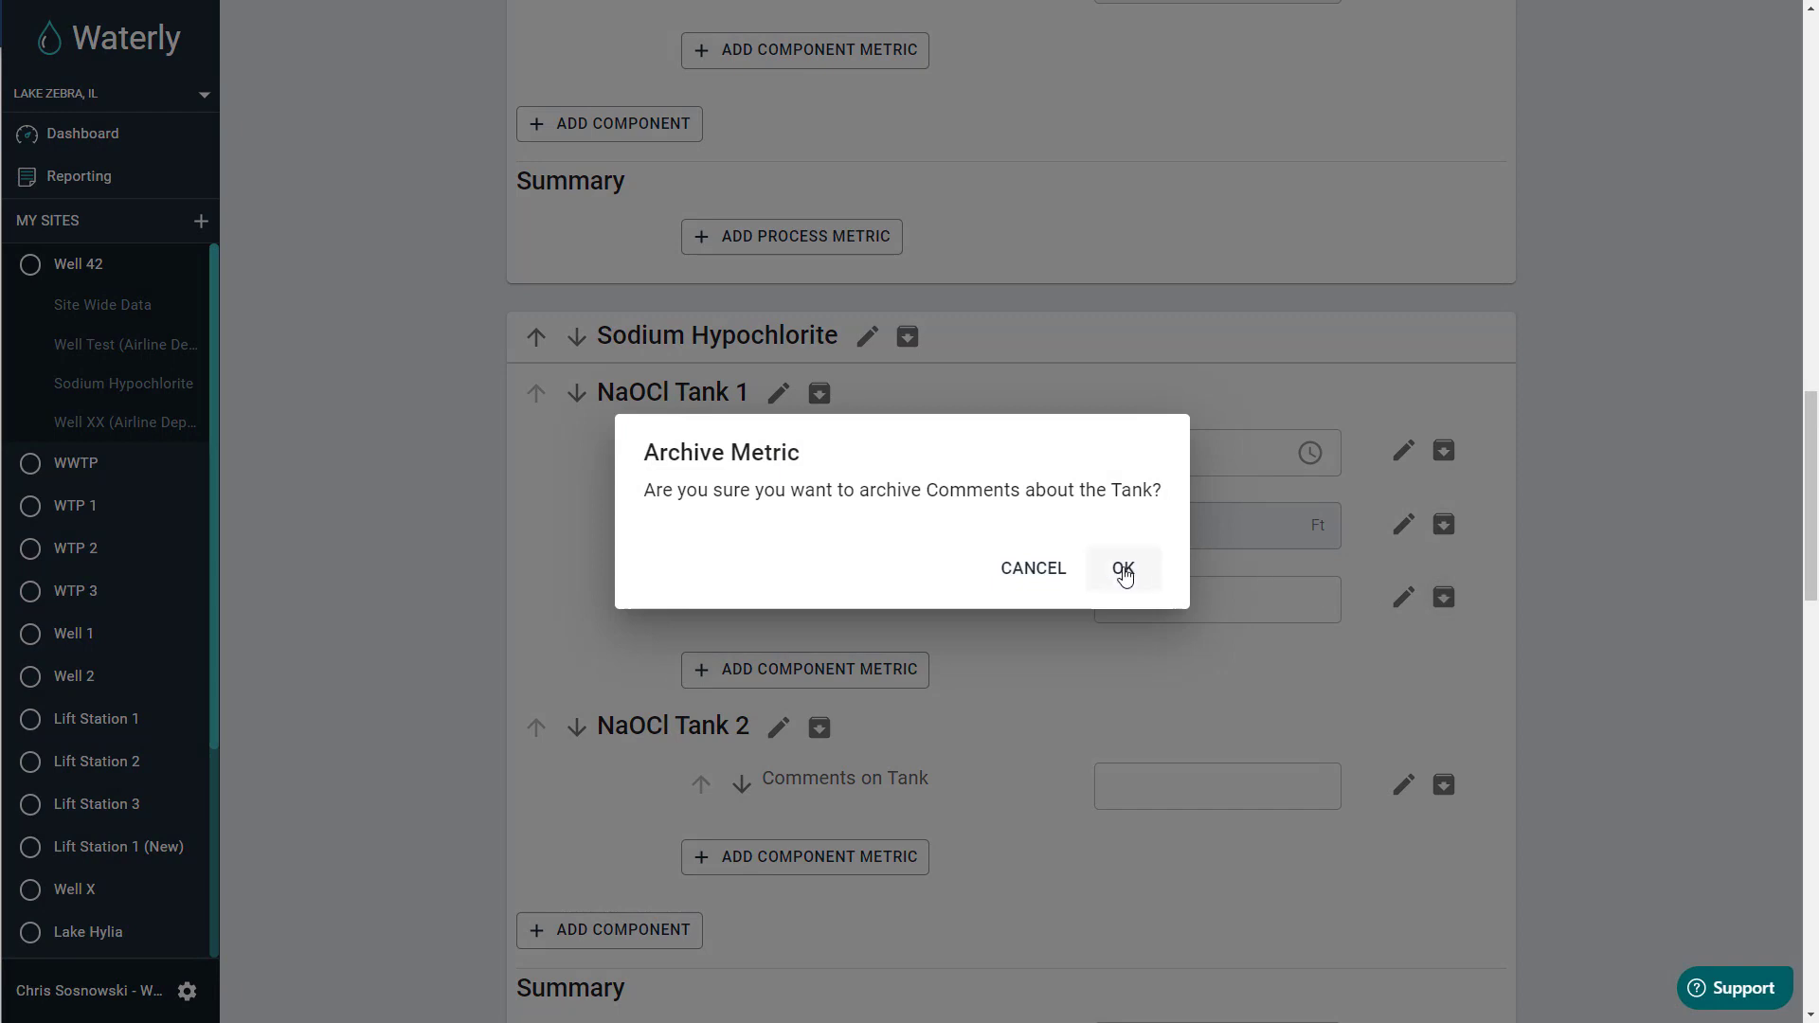
click(1120, 569)
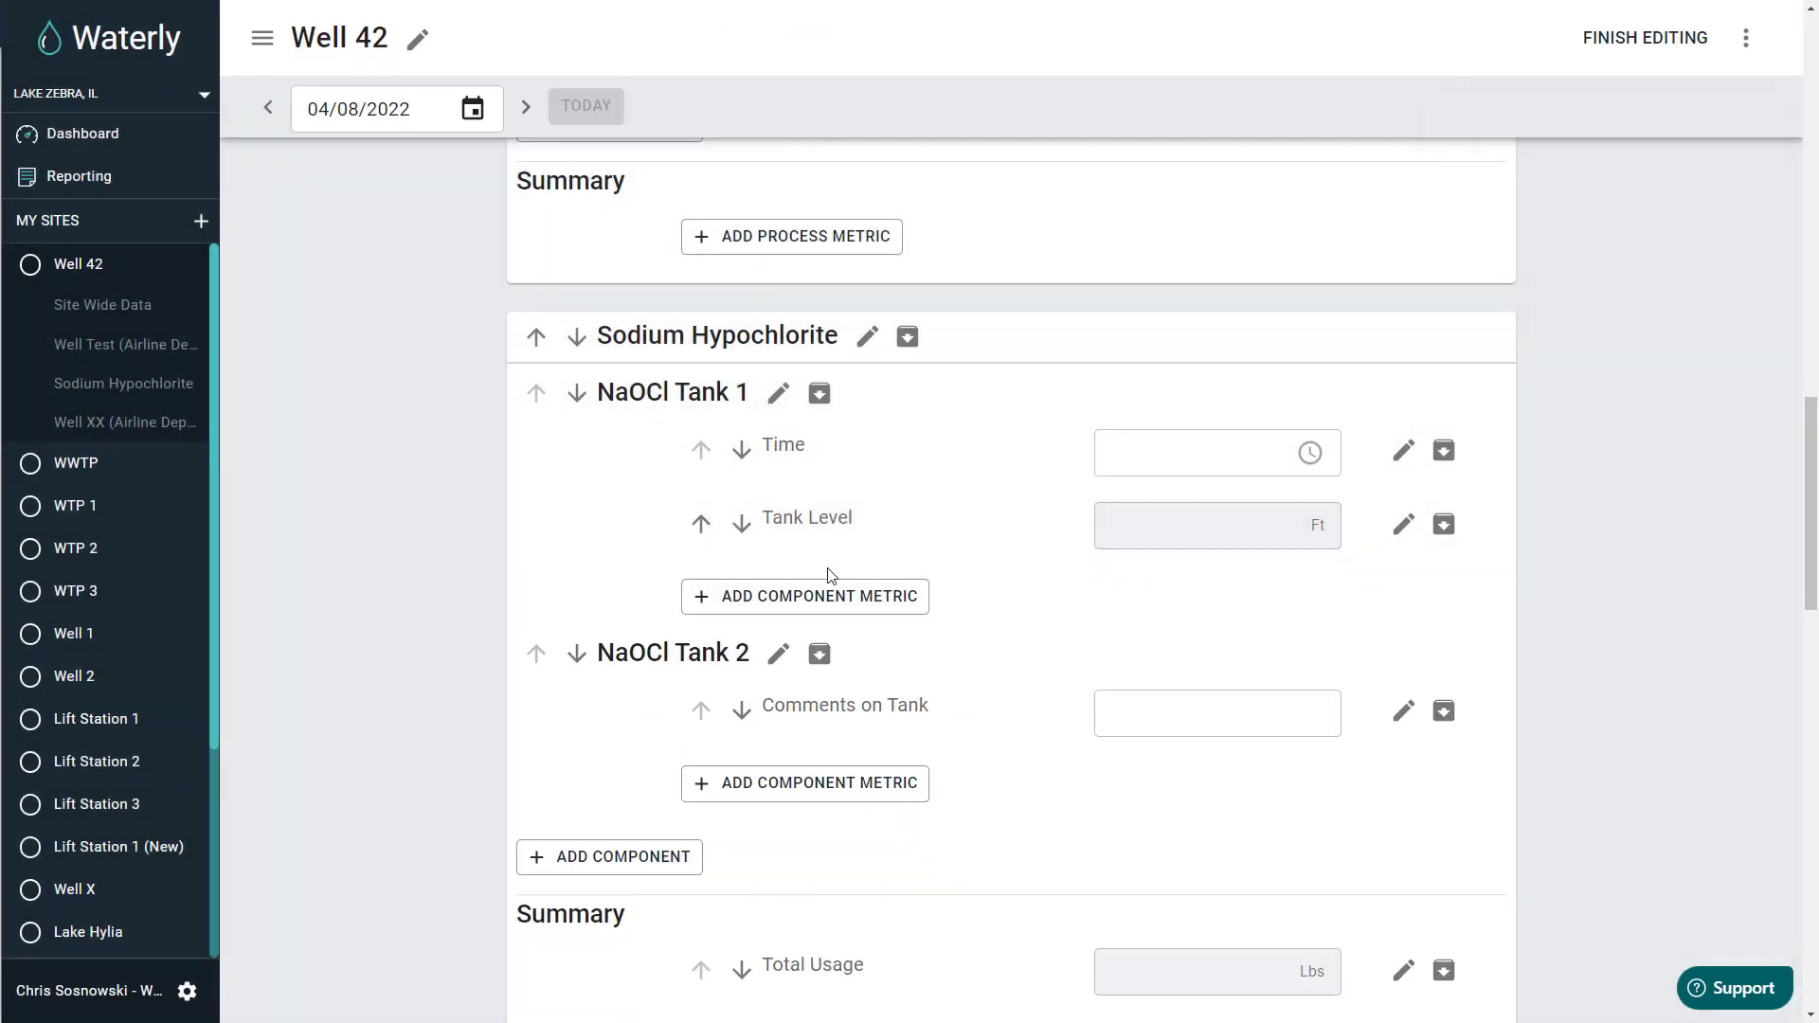
mouse_move(818, 652)
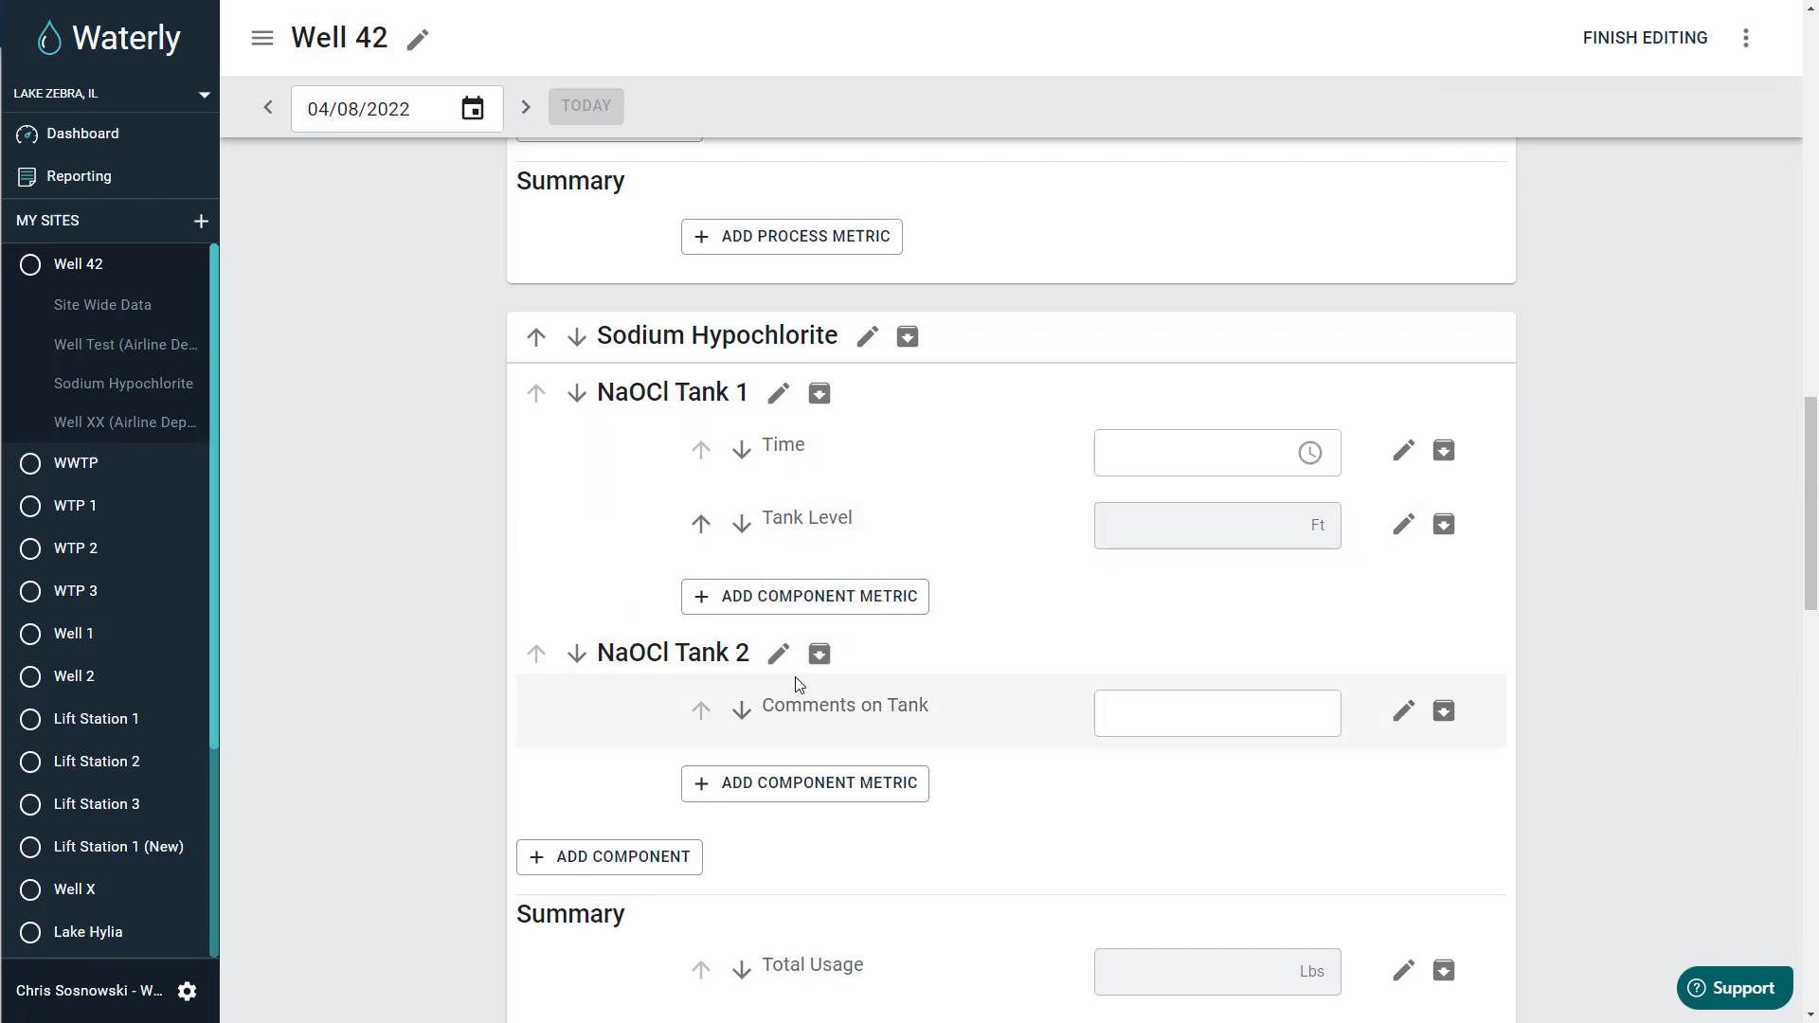
mouse_move(818, 653)
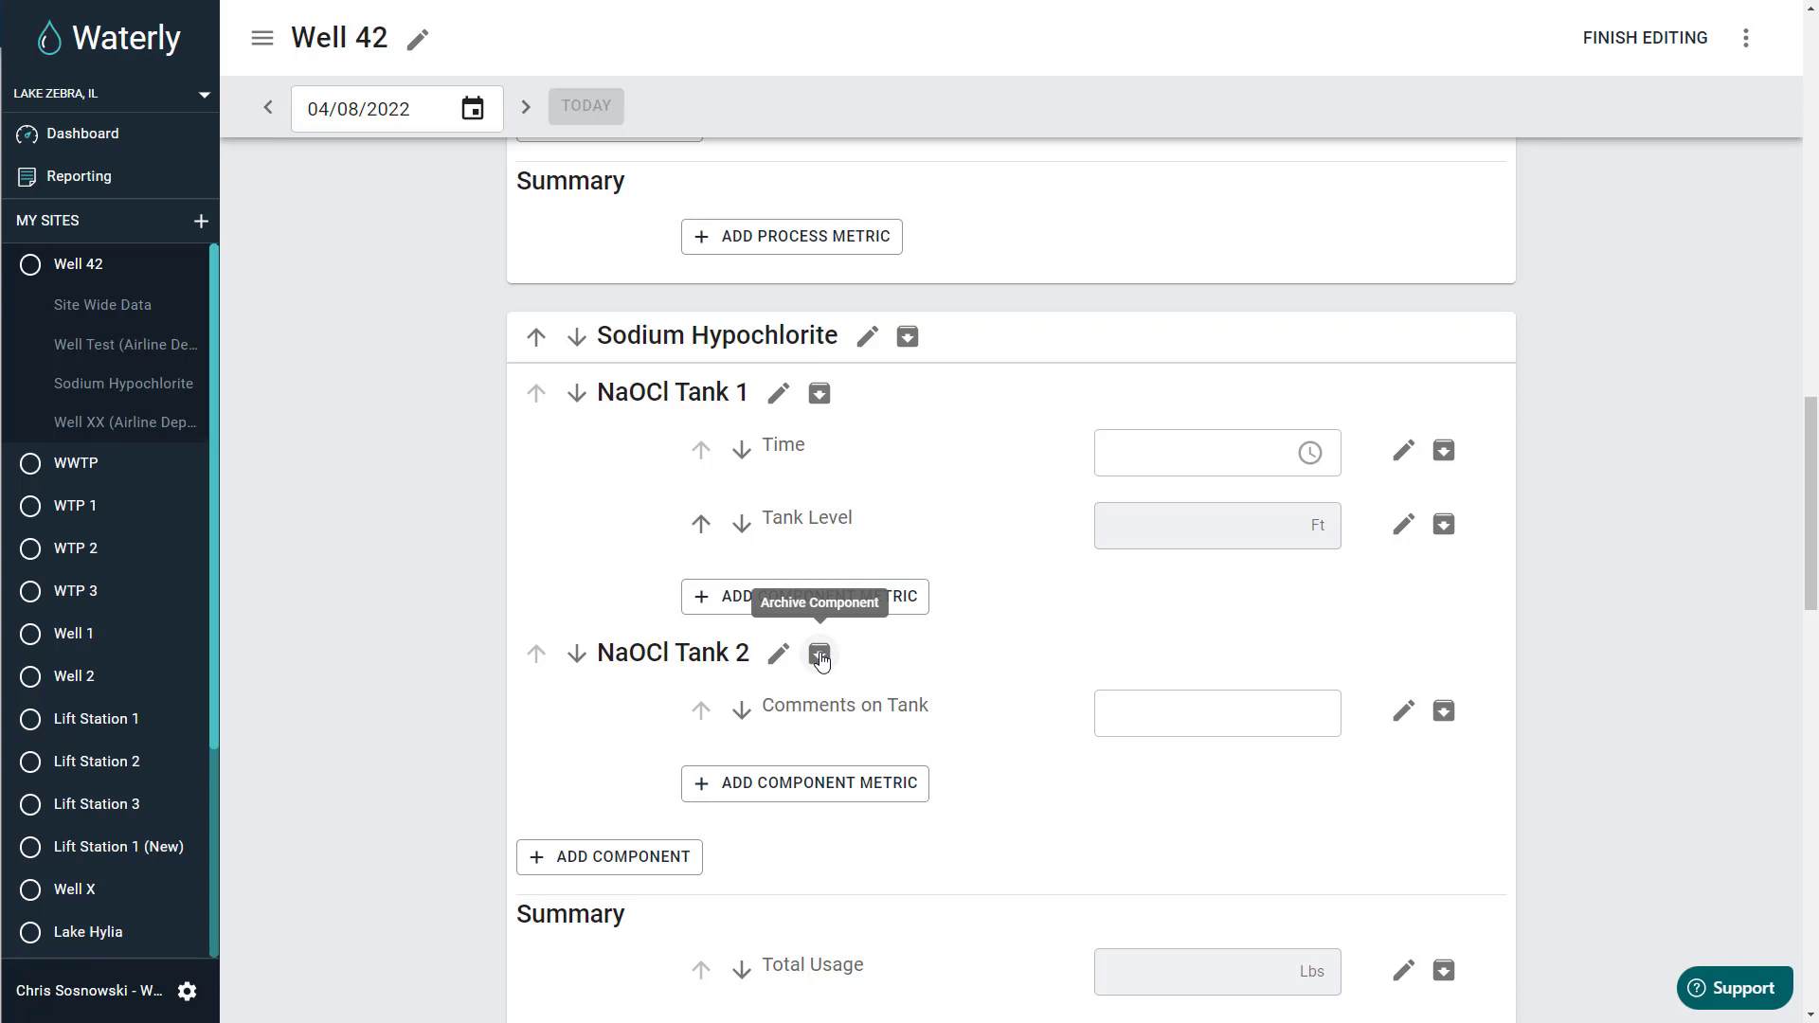
Archive the NaOCl Tank 2 component and confirm with OK
click(818, 652)
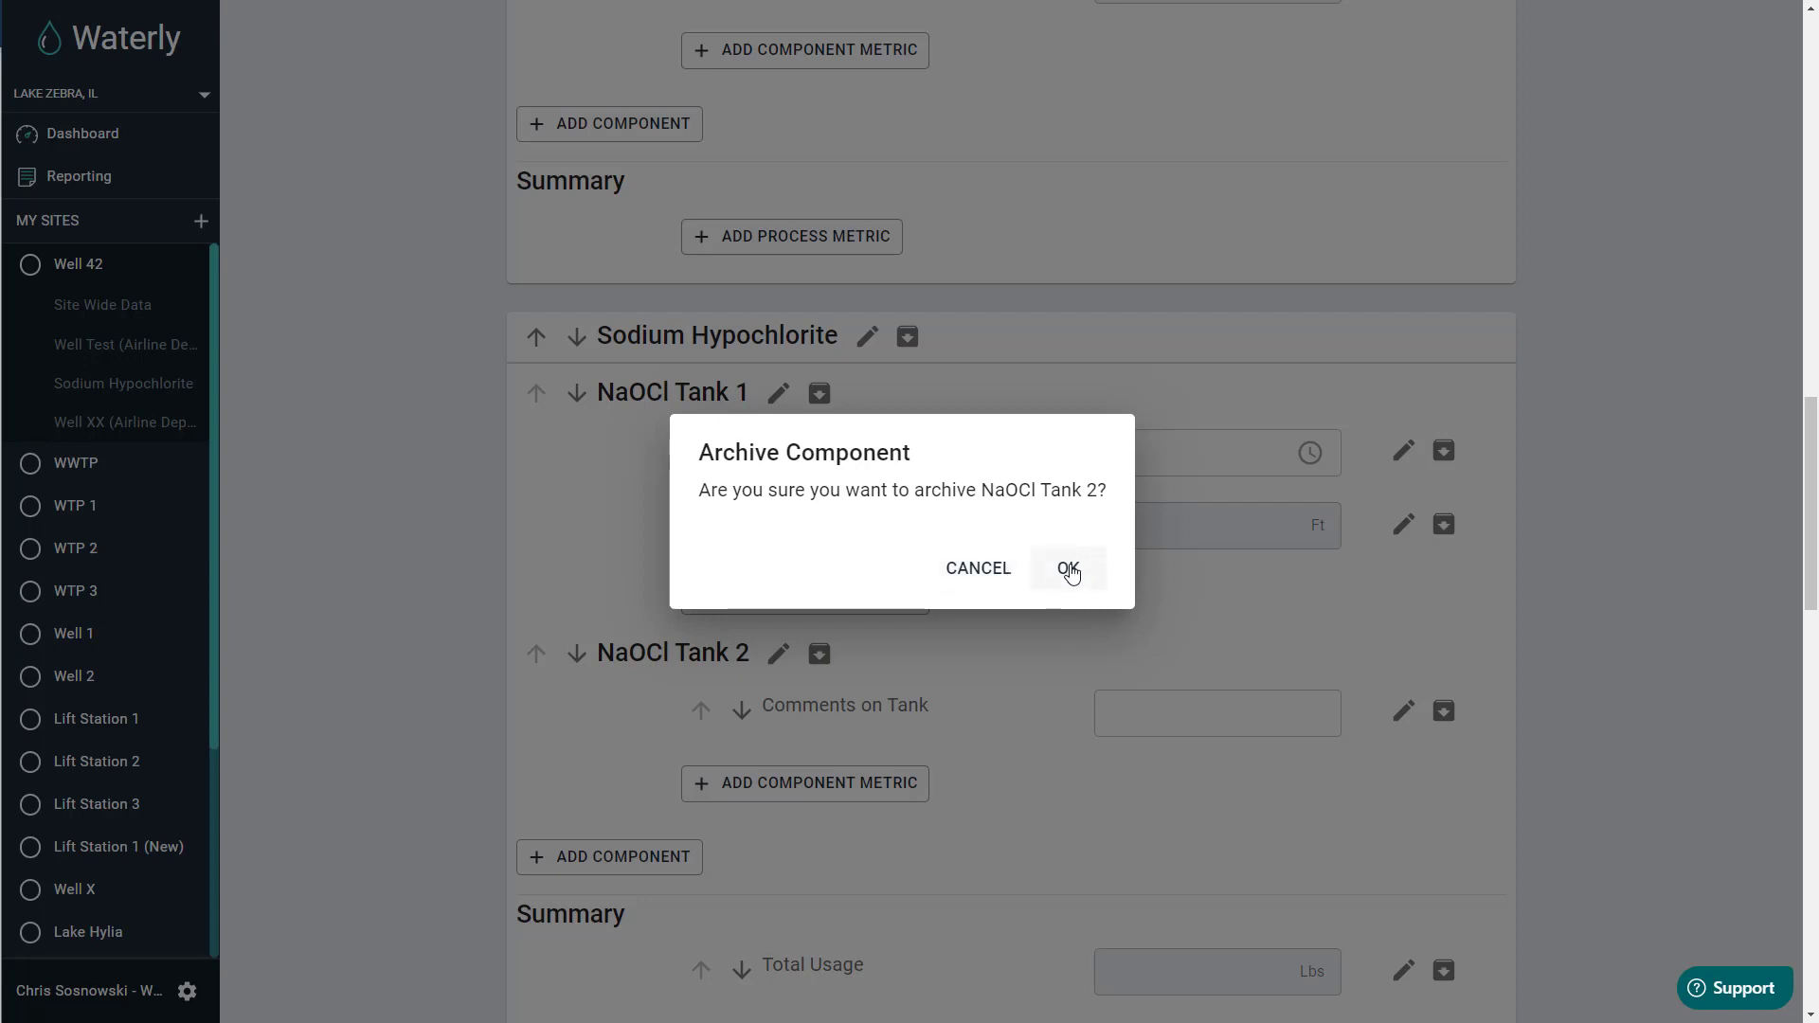
click(1066, 569)
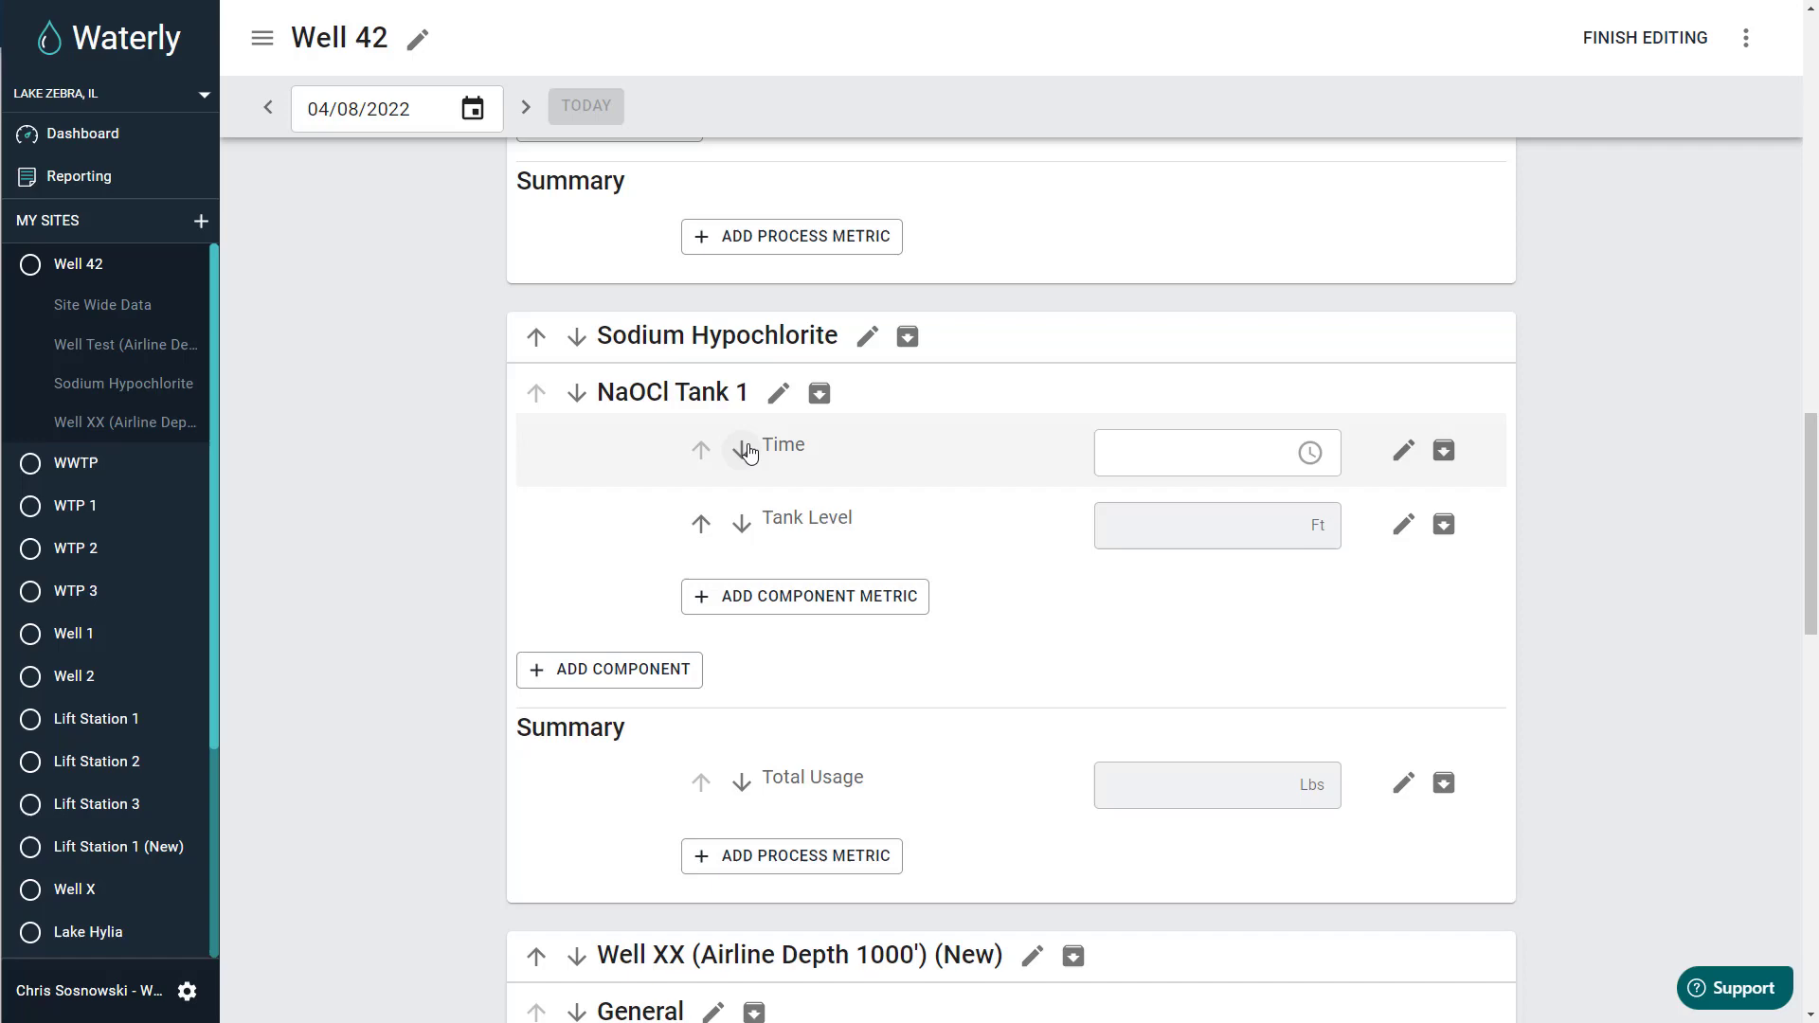
Scroll the Well 42 form, try the Tank Level field, and bring up site options
scroll(down, 3)
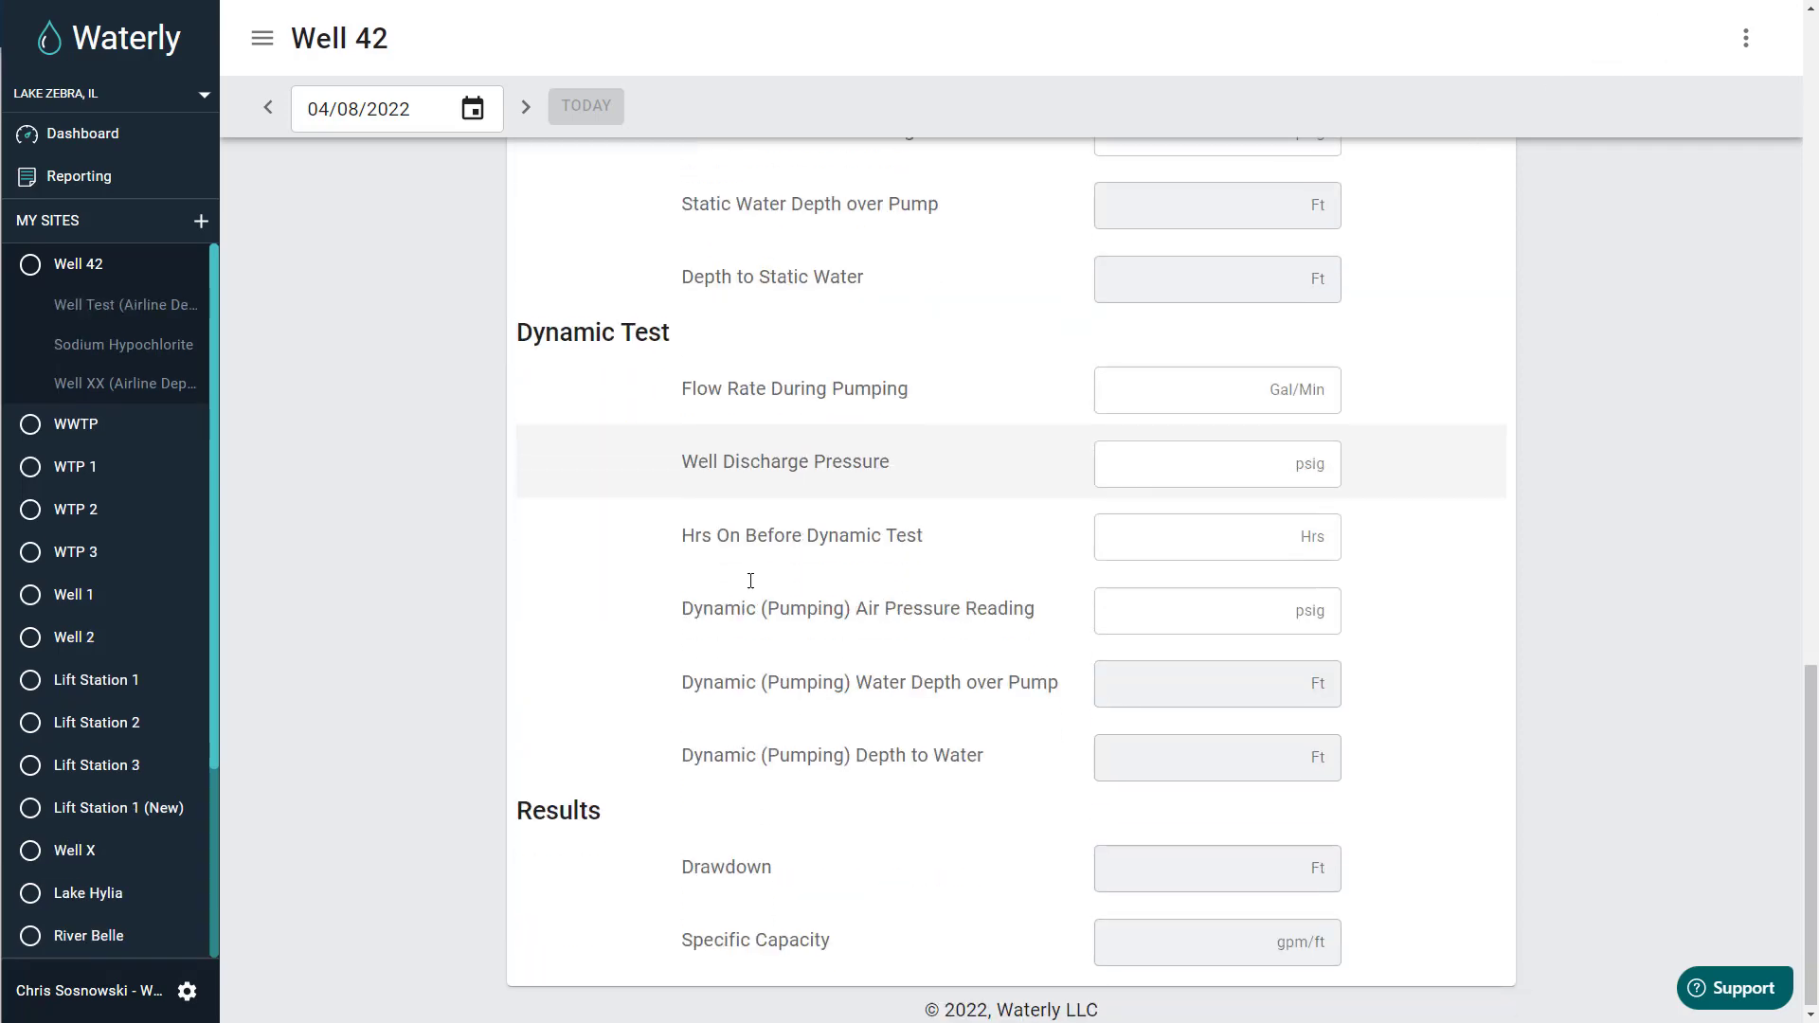
scroll(down, 3)
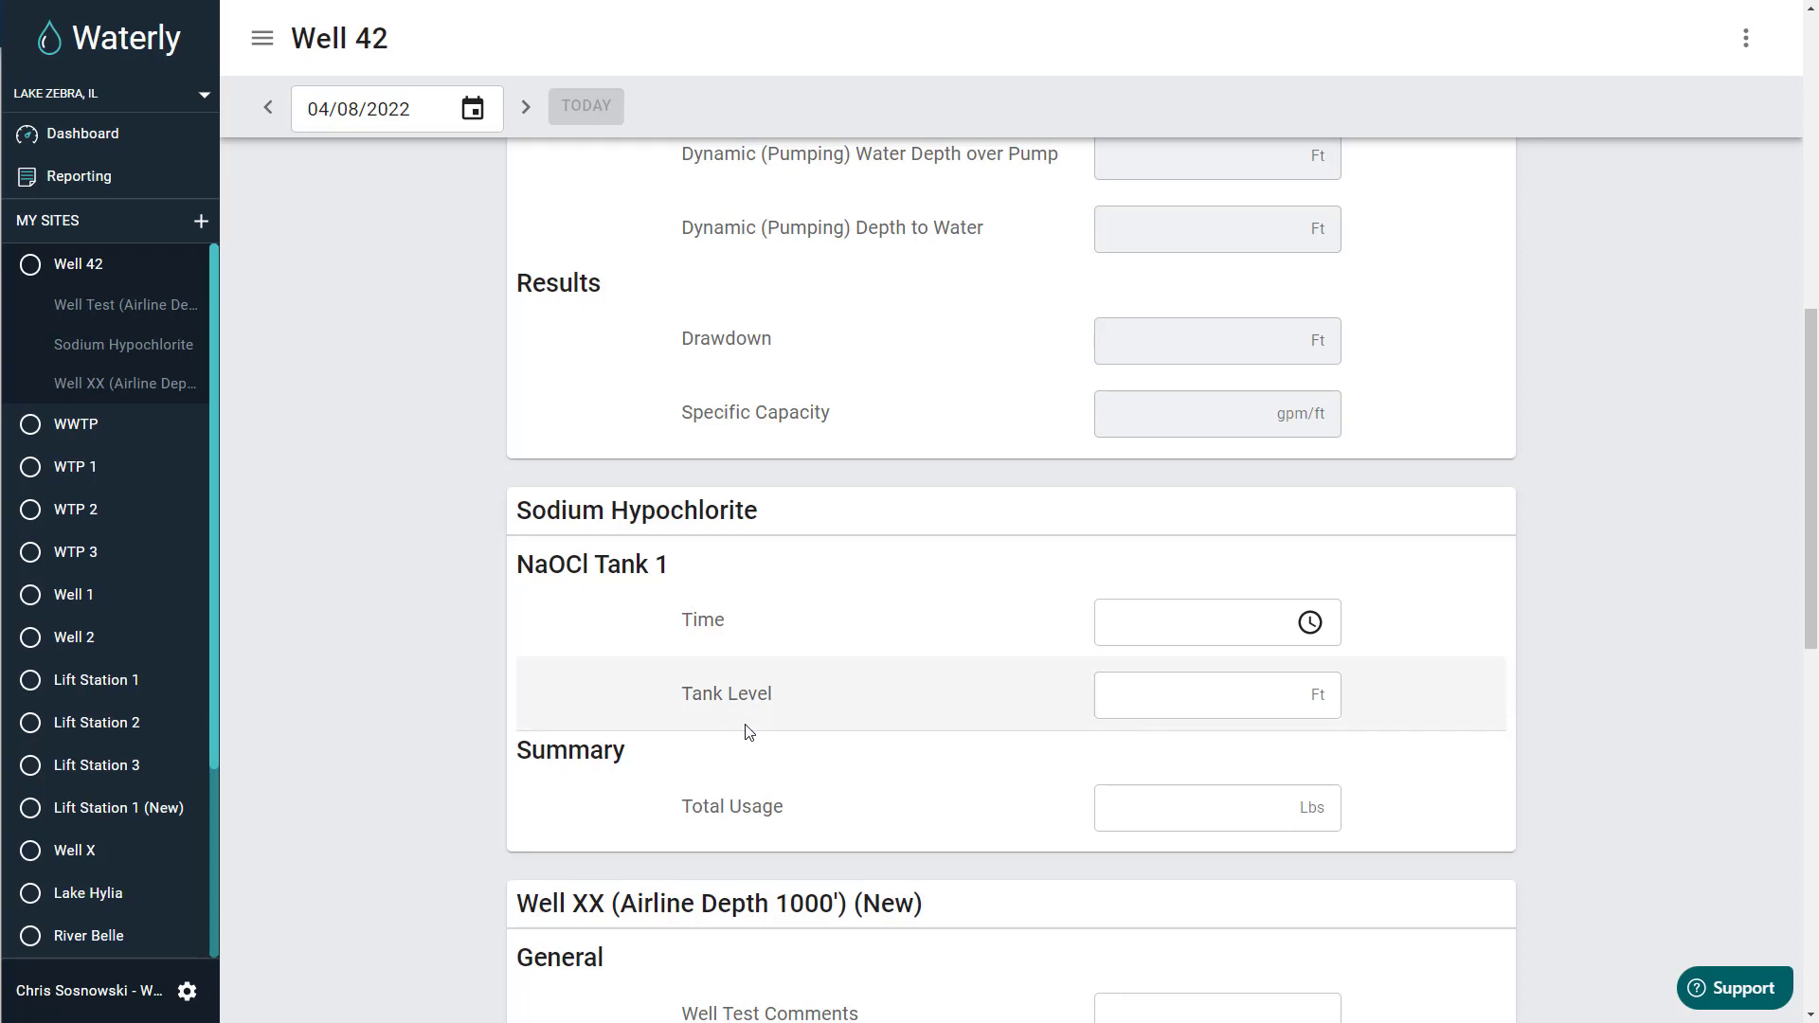
click(1216, 694)
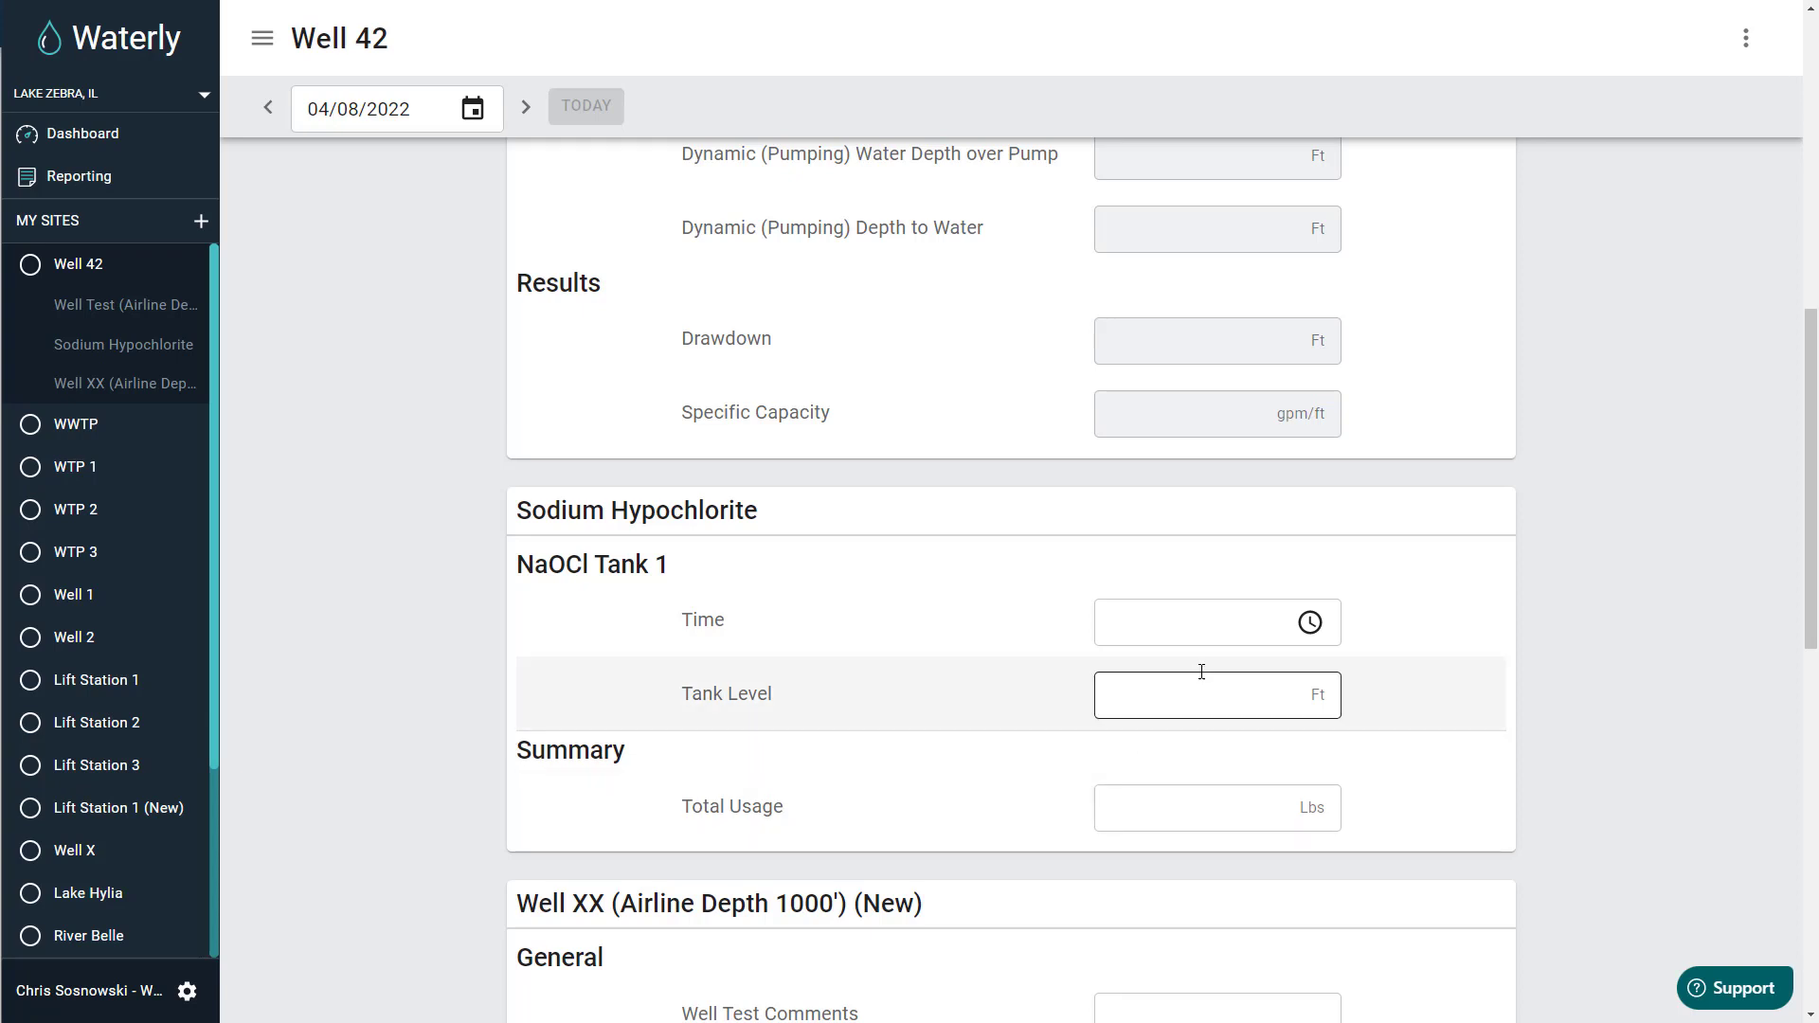
click(1745, 37)
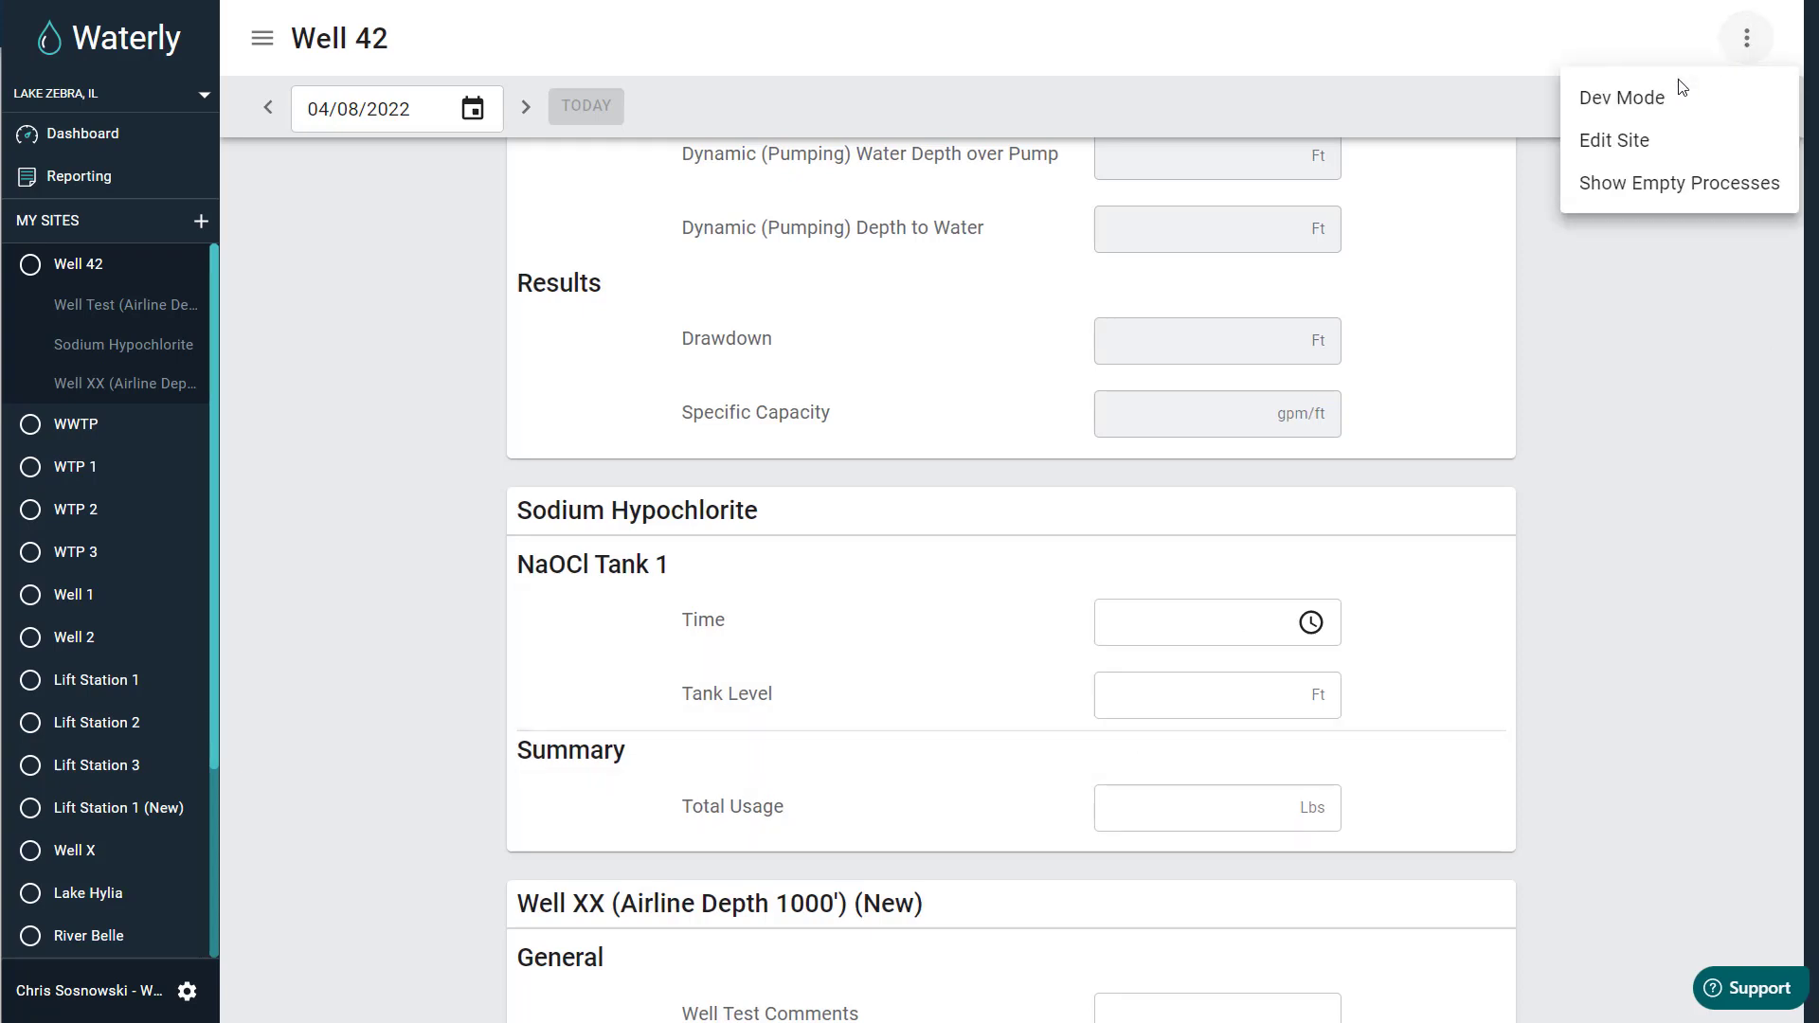
mouse_move(1633, 147)
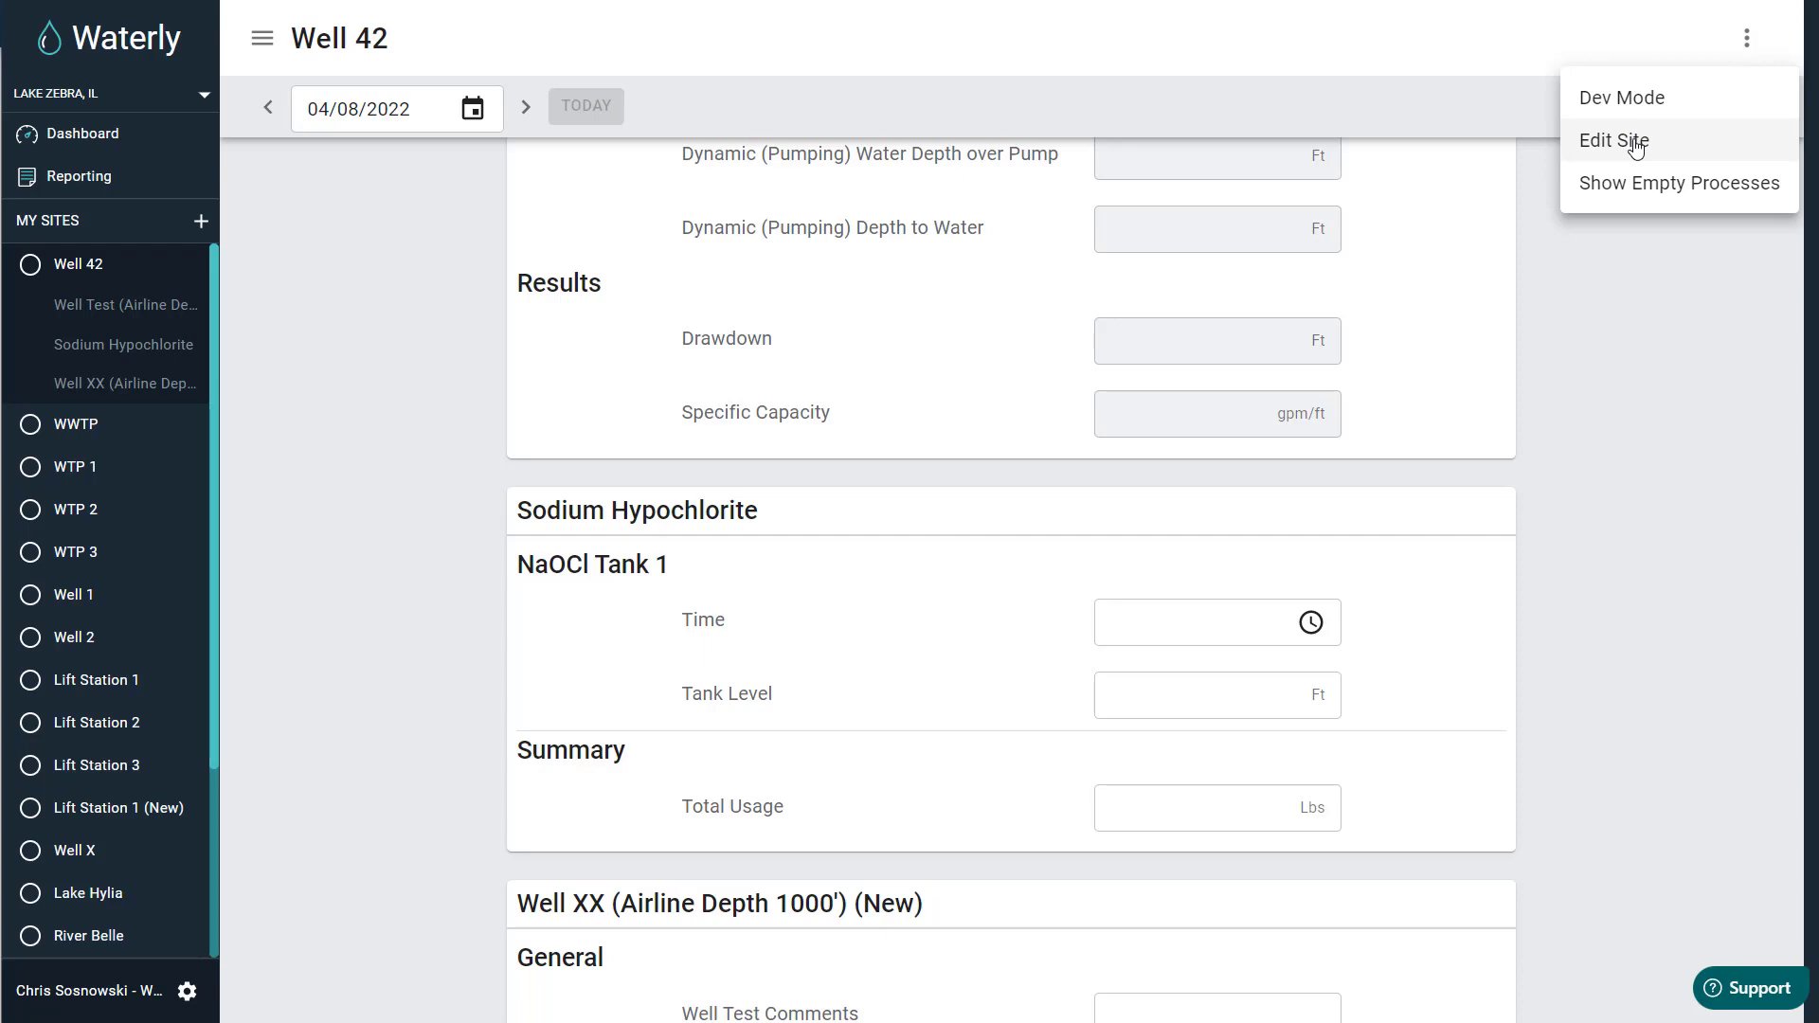
Re-enter Edit Site and archive the Sodium Hypochlorite process, confirming with OK
click(1611, 140)
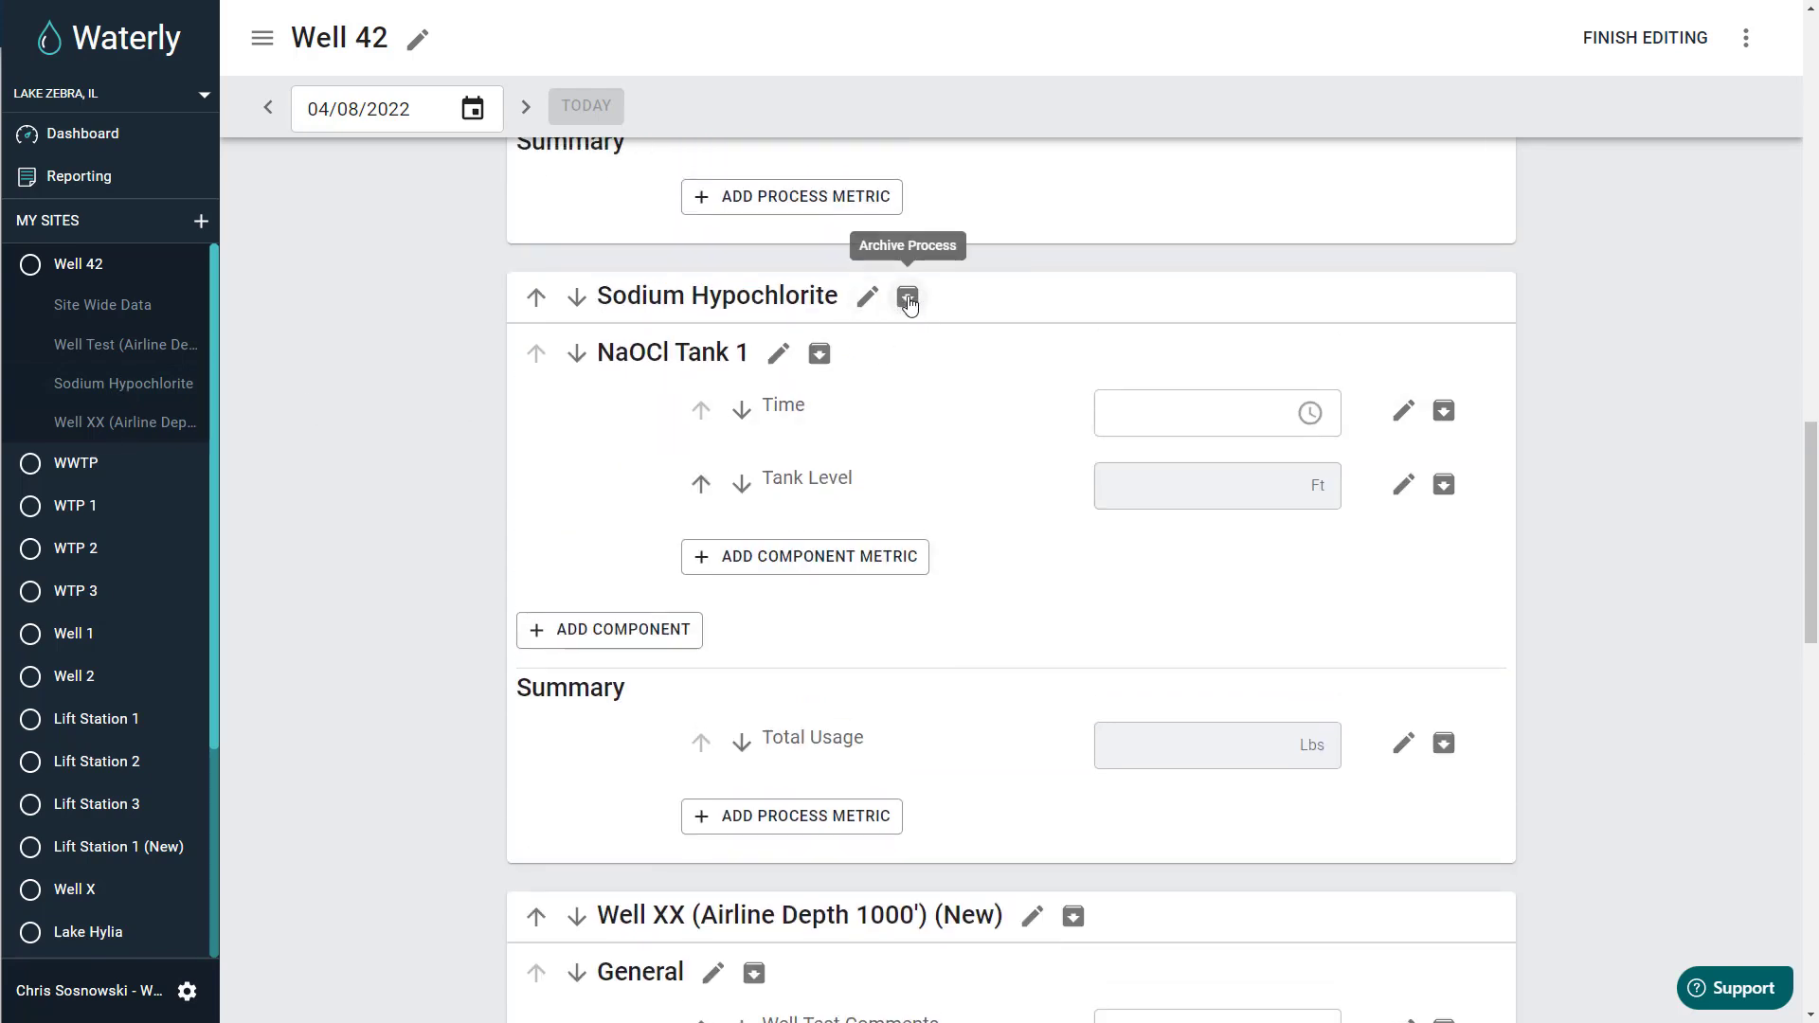
click(906, 296)
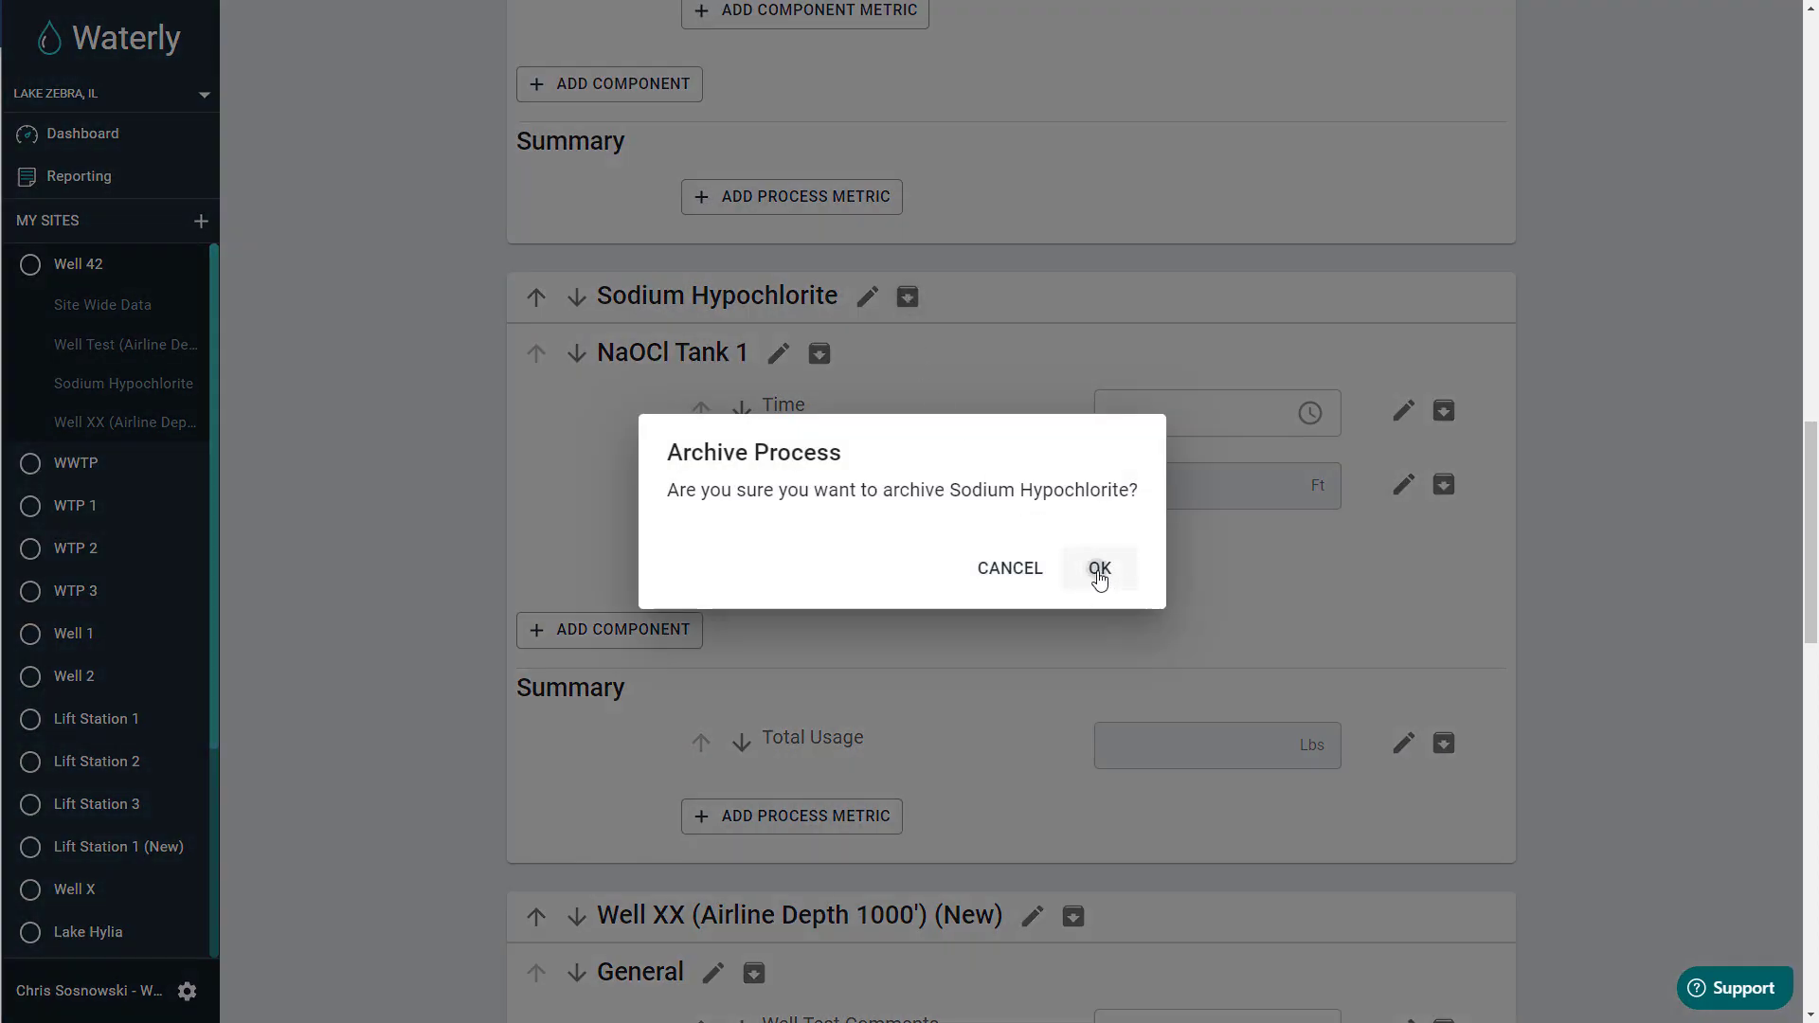
click(1097, 567)
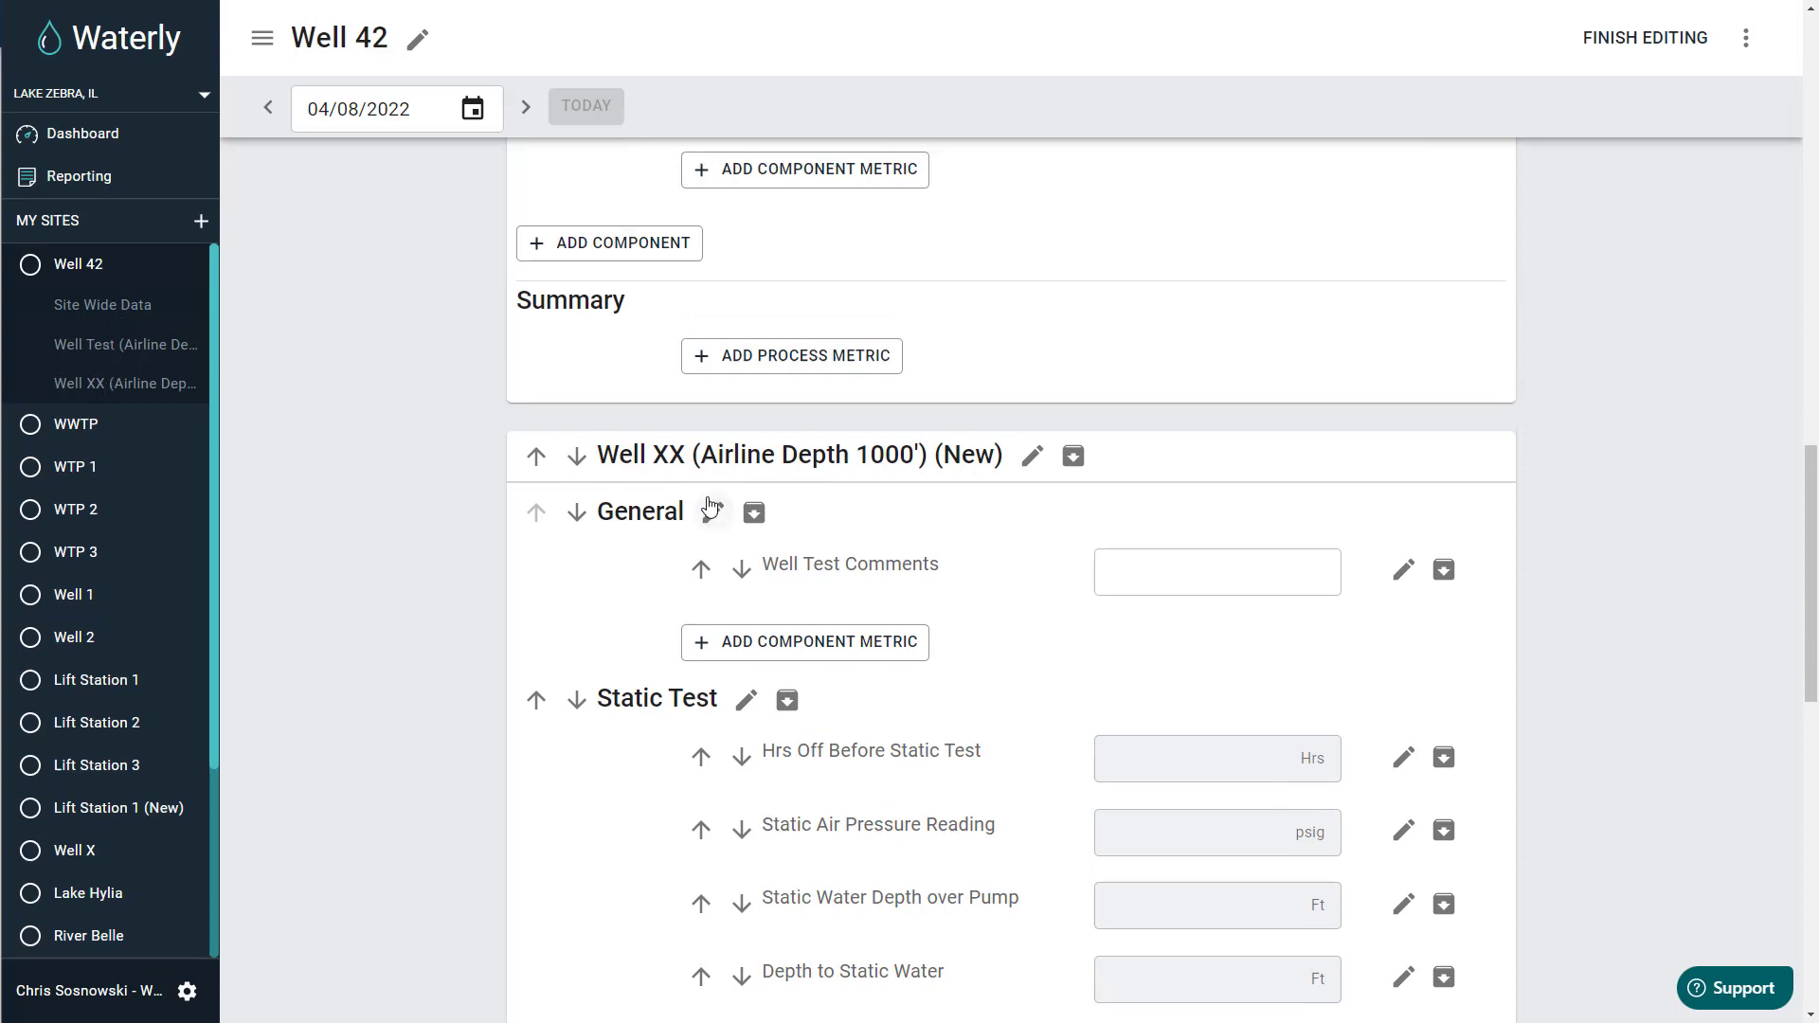
Finish editing Well 42 and scroll up to the Well Test section
click(1643, 37)
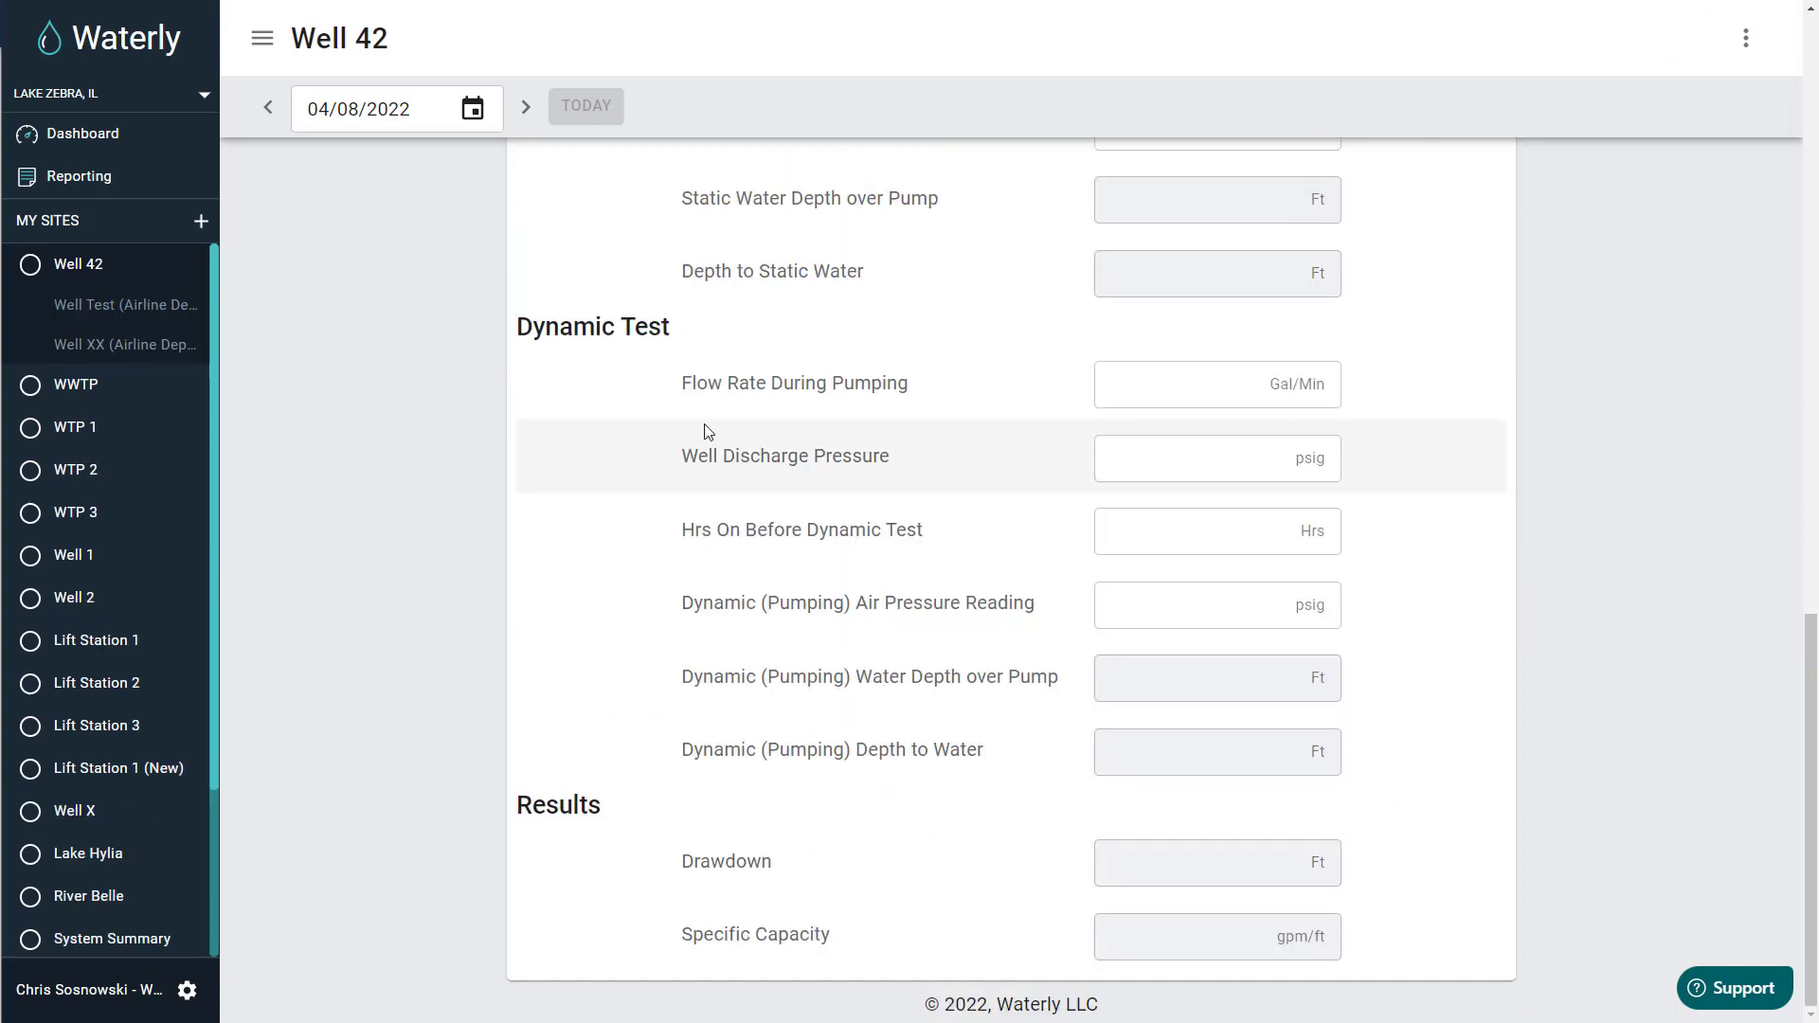
scroll(up, 3)
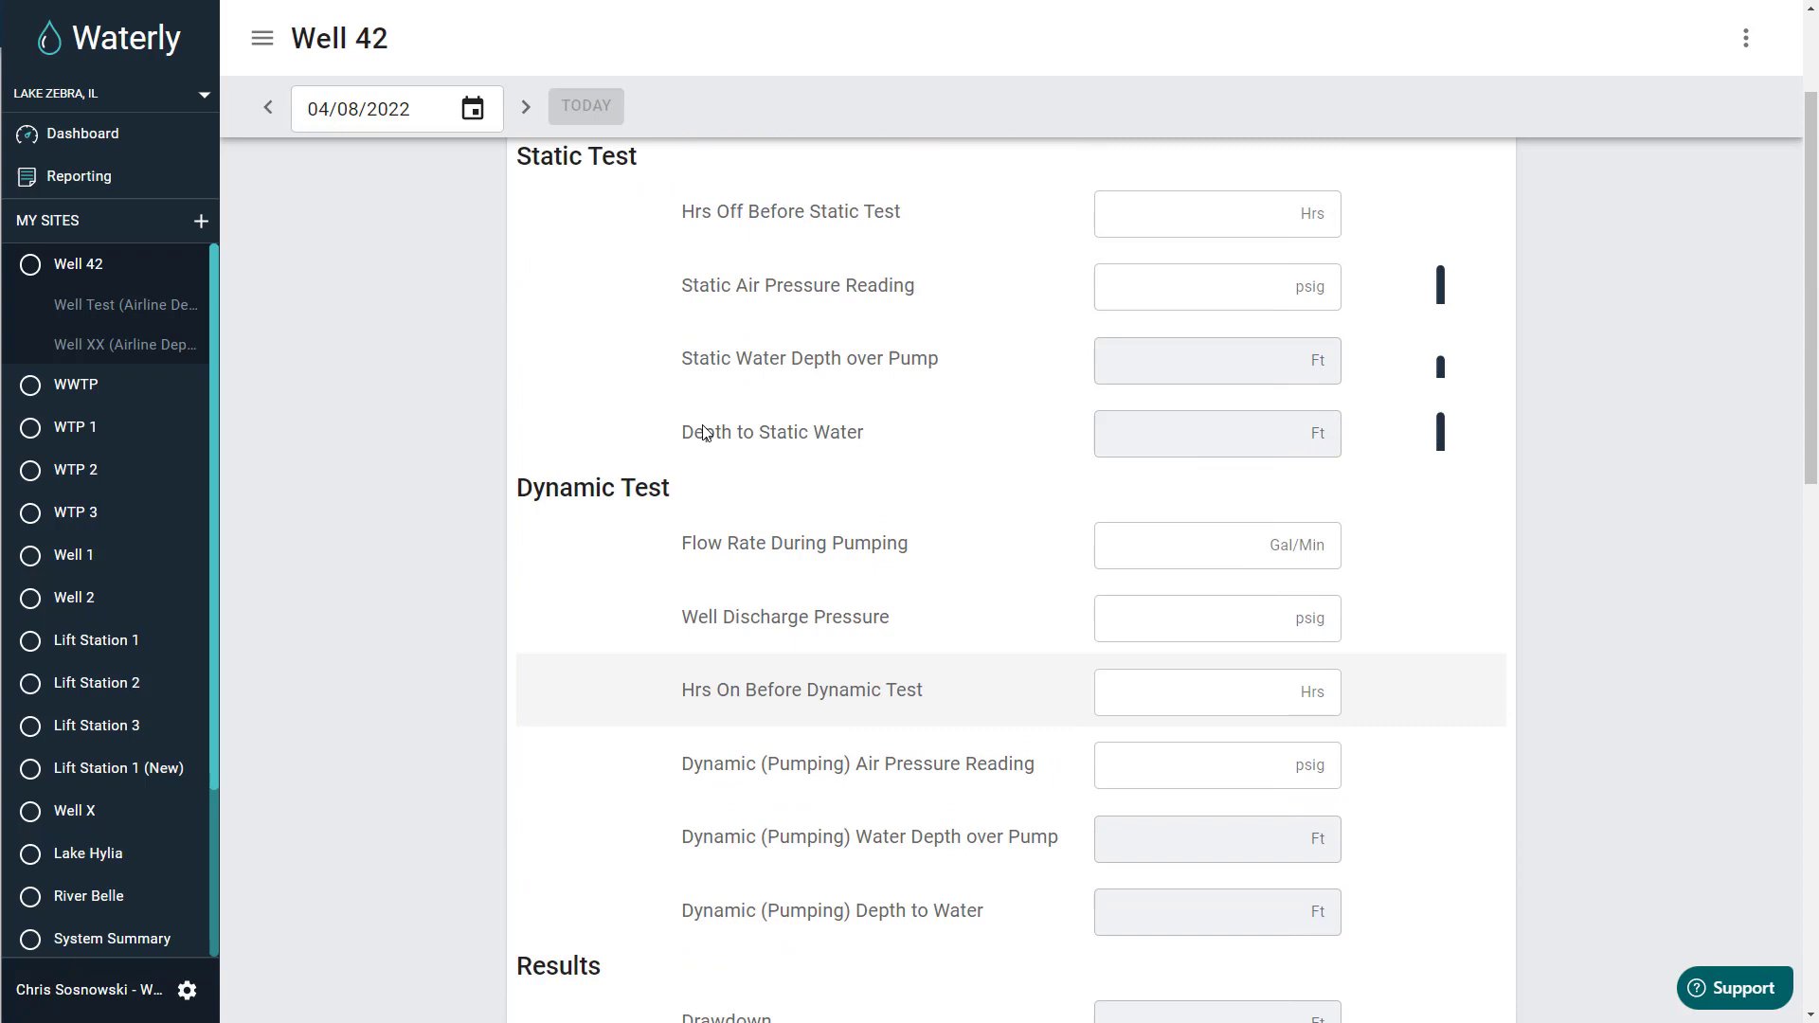
scroll(up, 3)
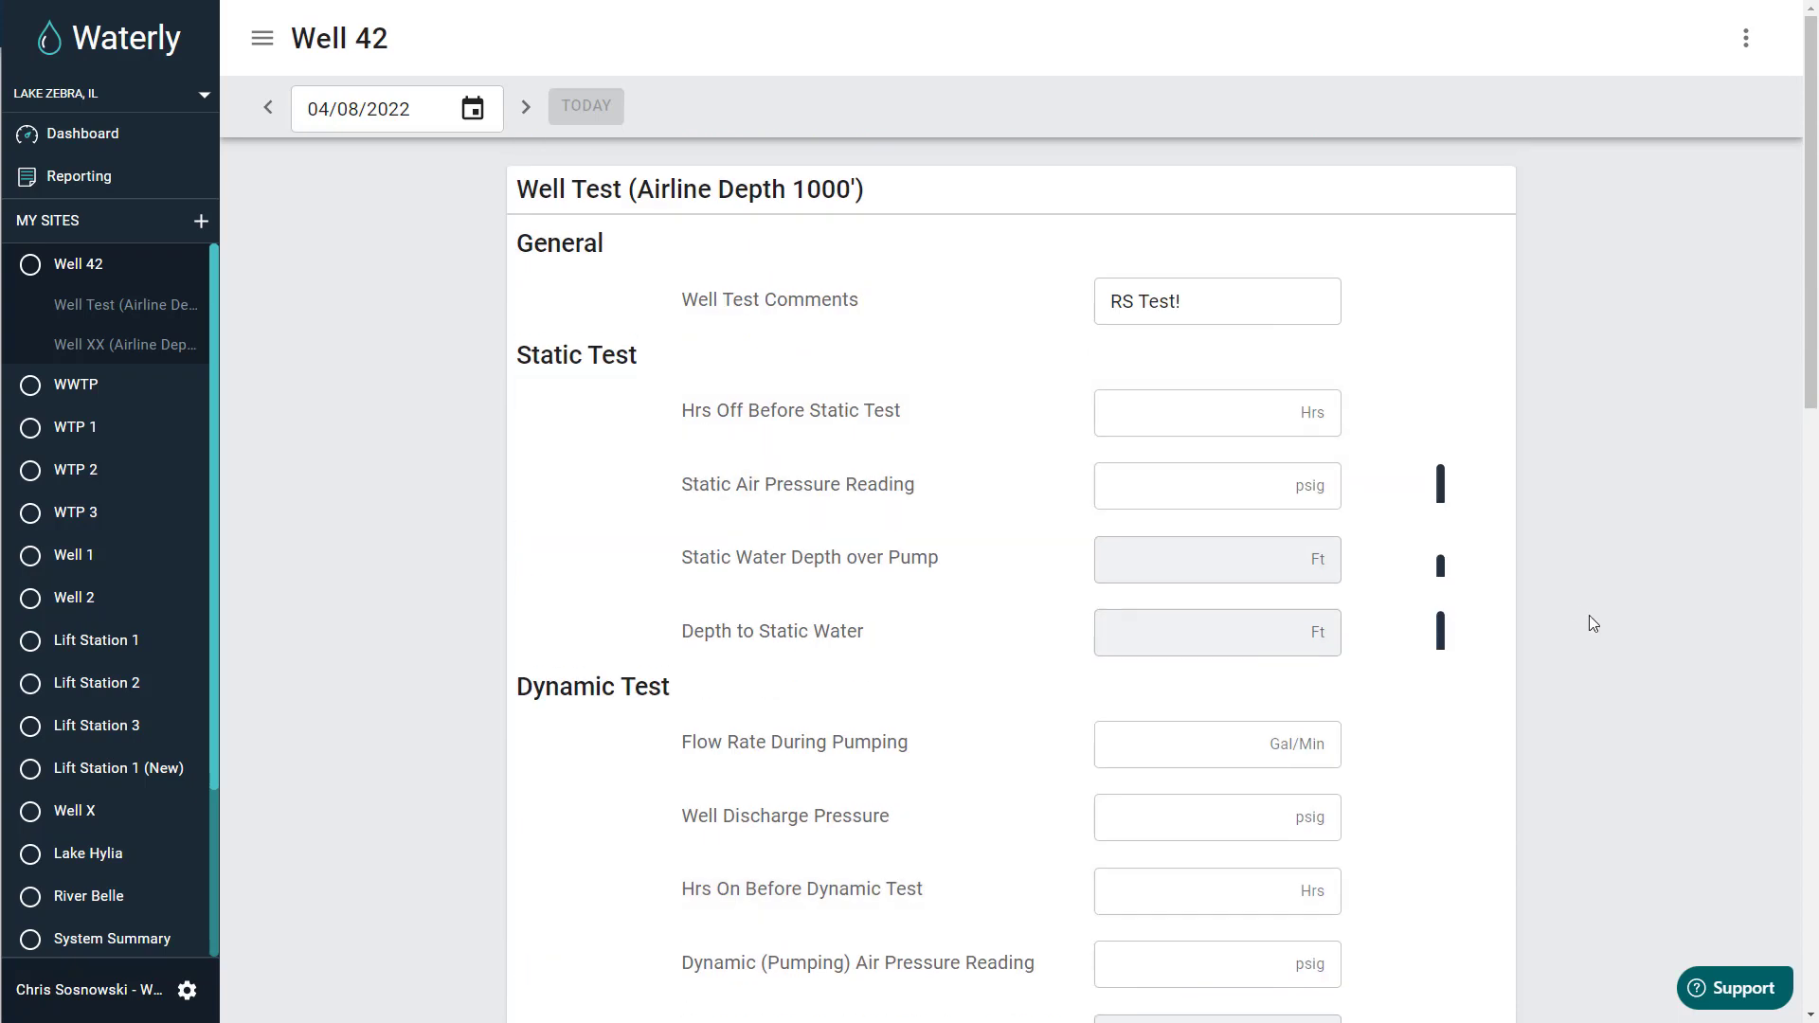
mouse_move(1638, 805)
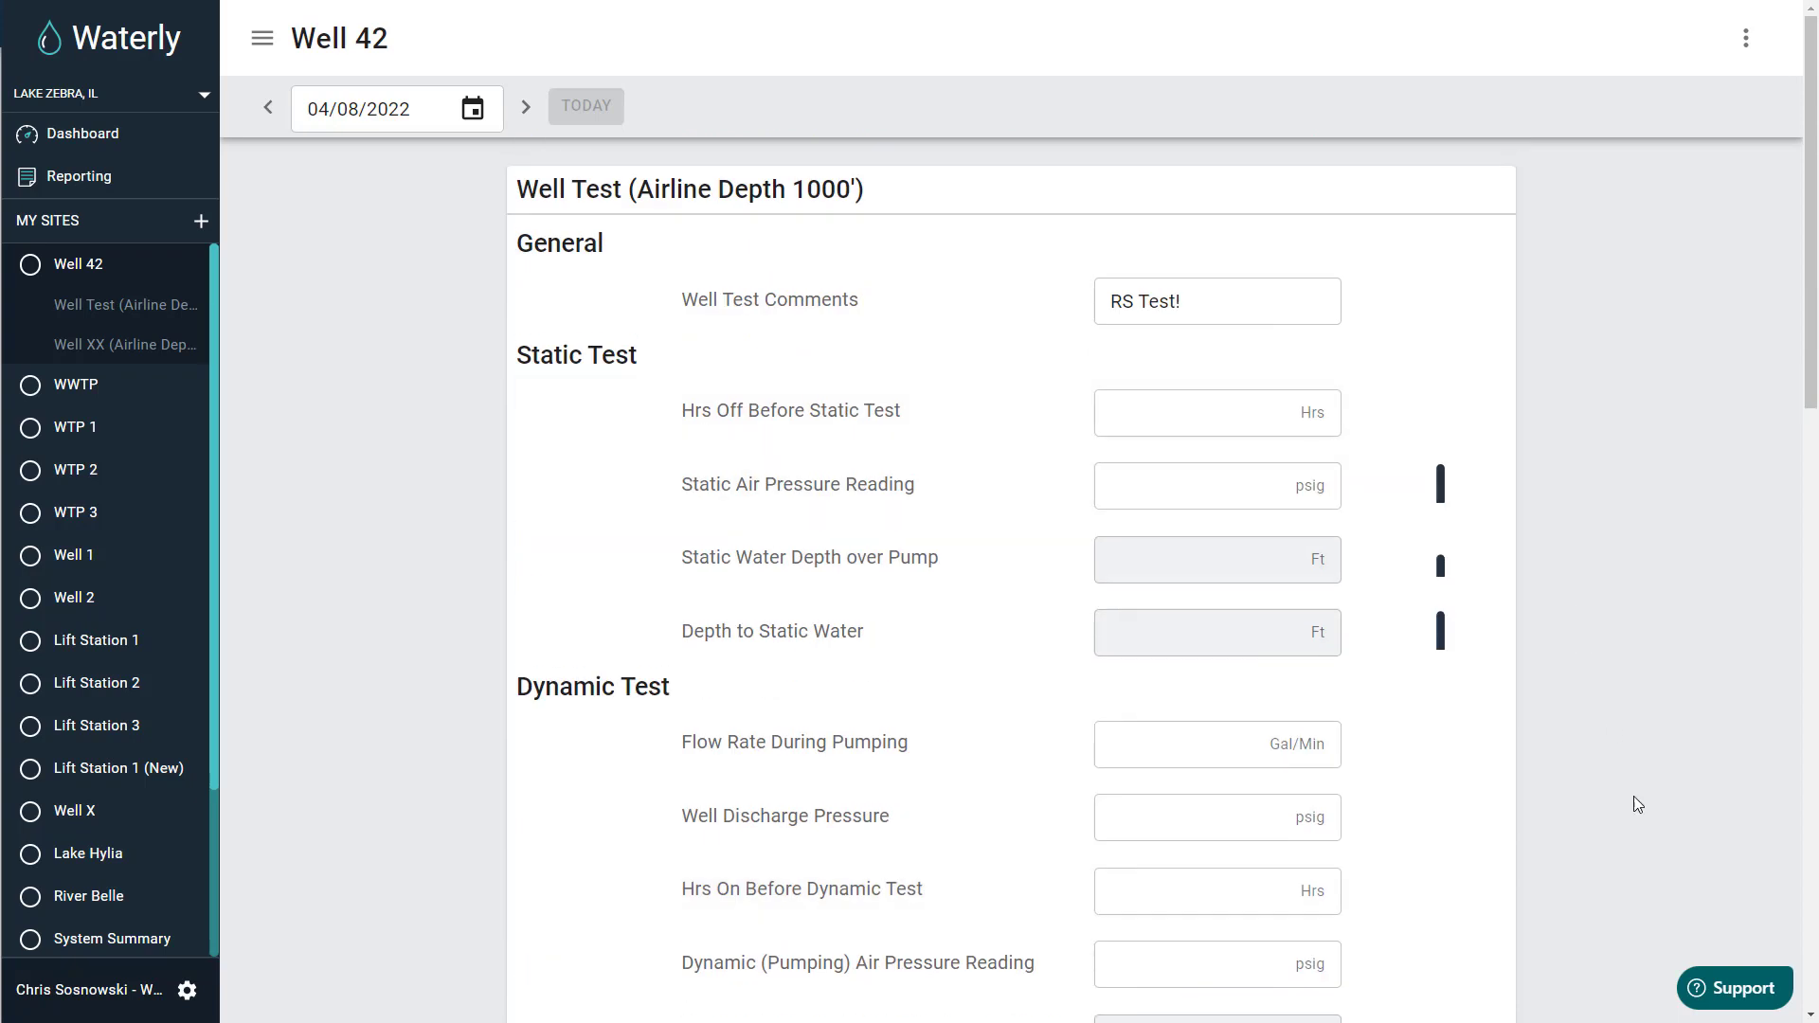
mouse_move(1730, 827)
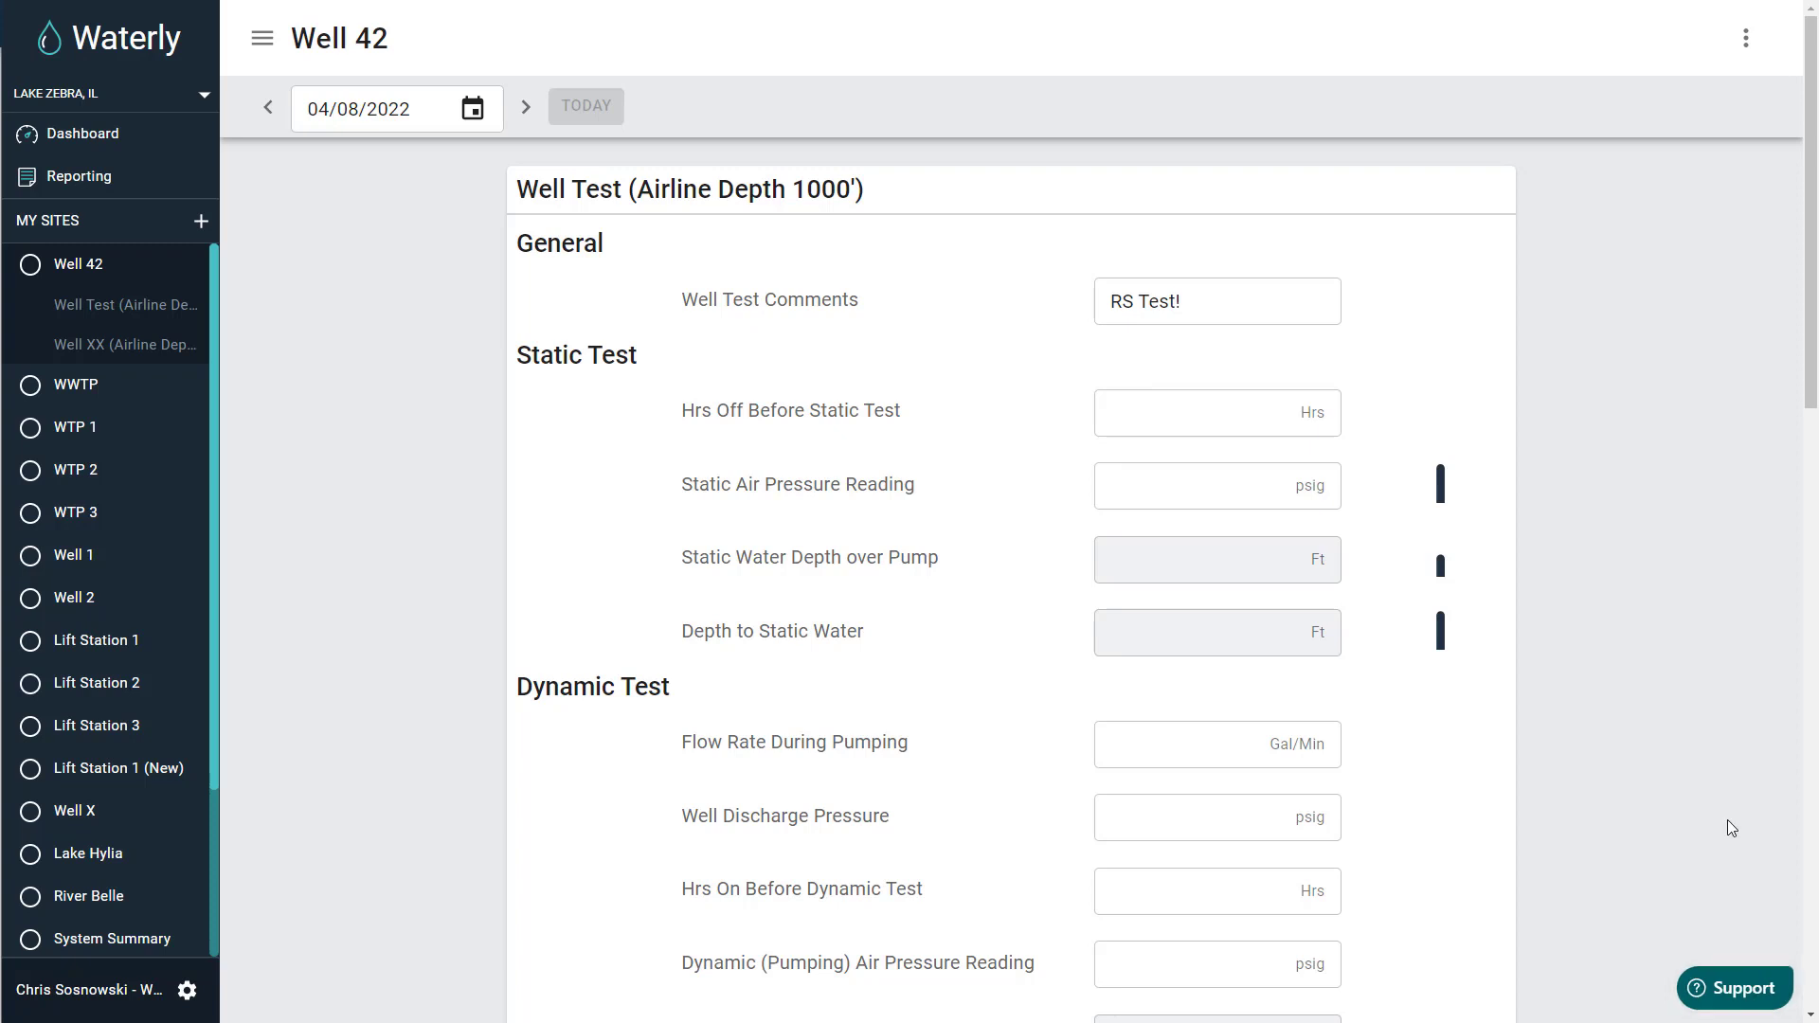